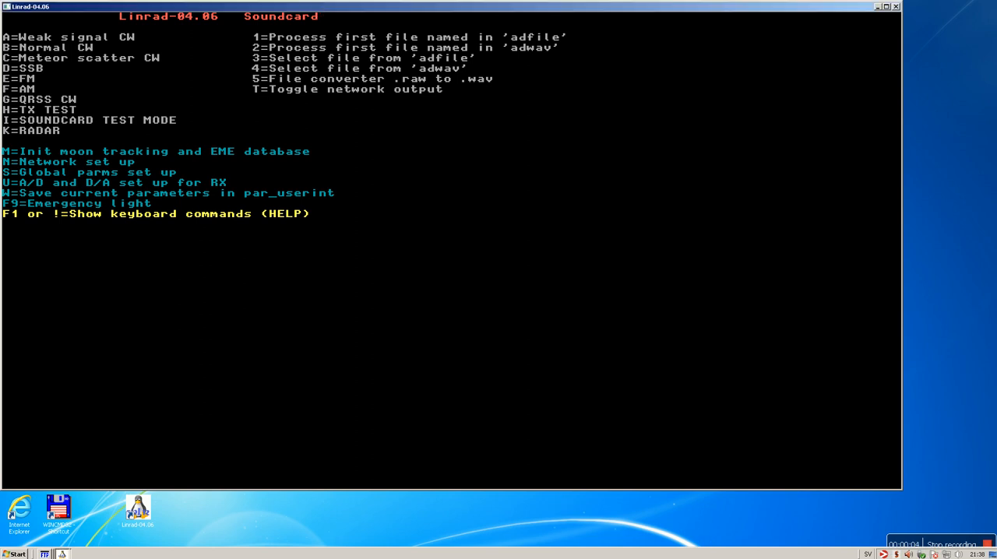
mouse_move(454, 145)
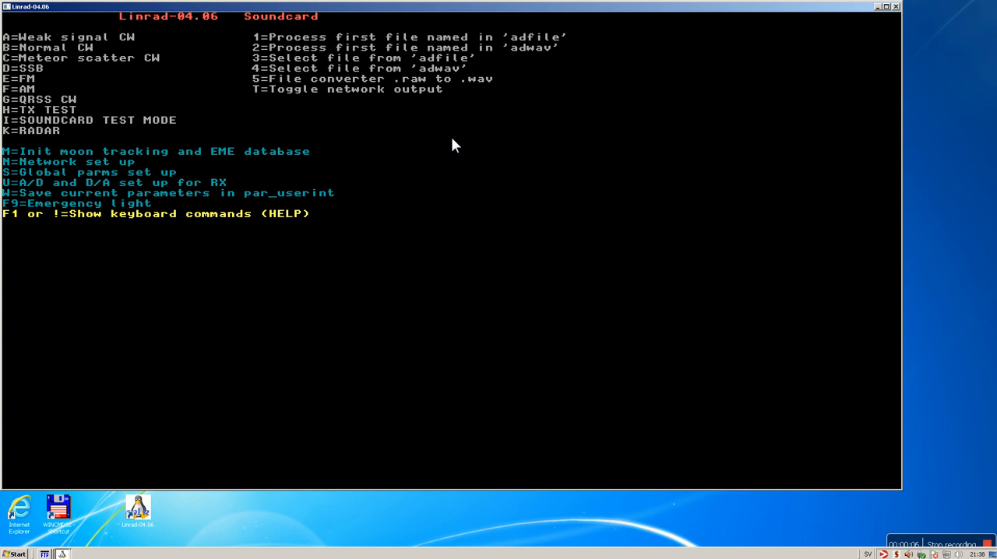
mouse_move(462, 179)
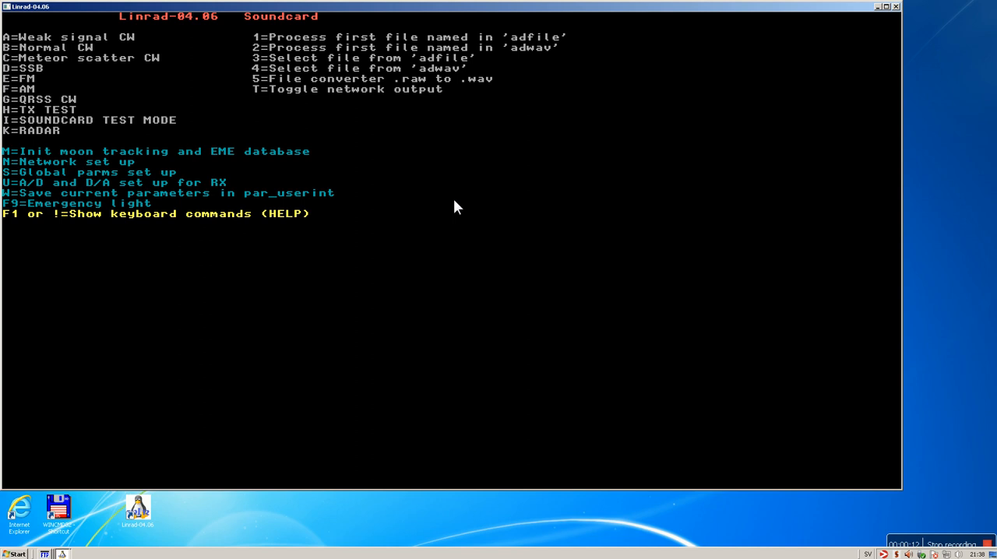
mouse_move(468, 205)
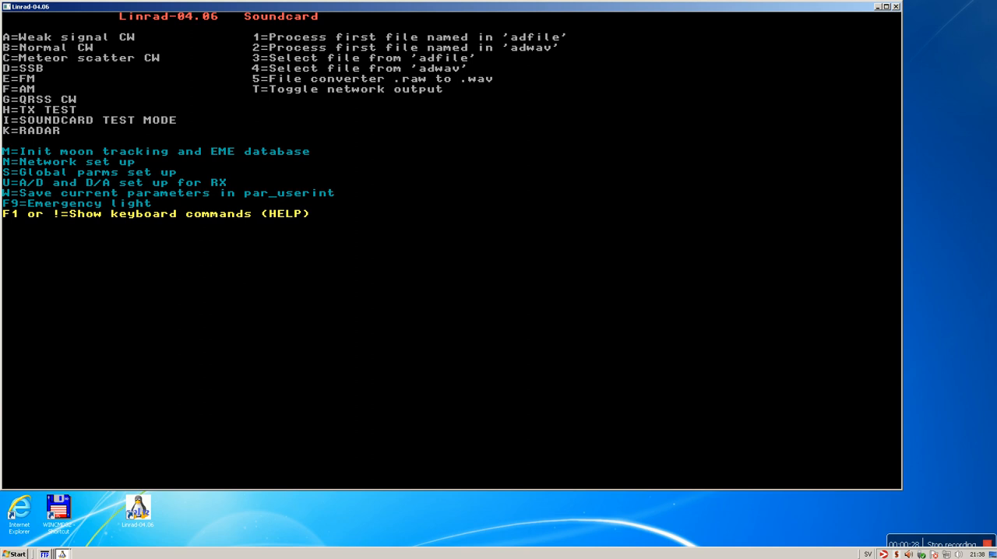
- Open A/D and D/A setup and change the receive input, autoselecting the RTL2832U
key(U)
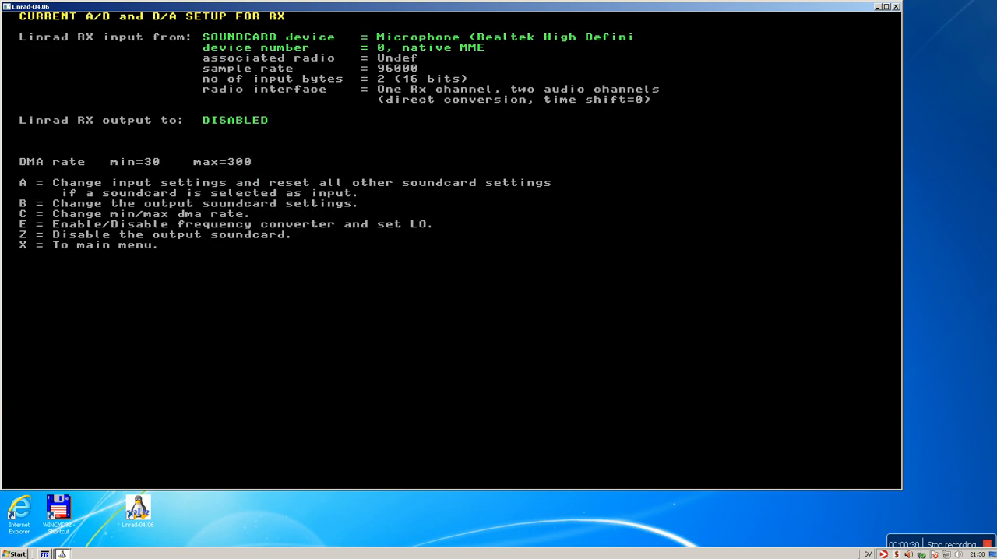
key(a)
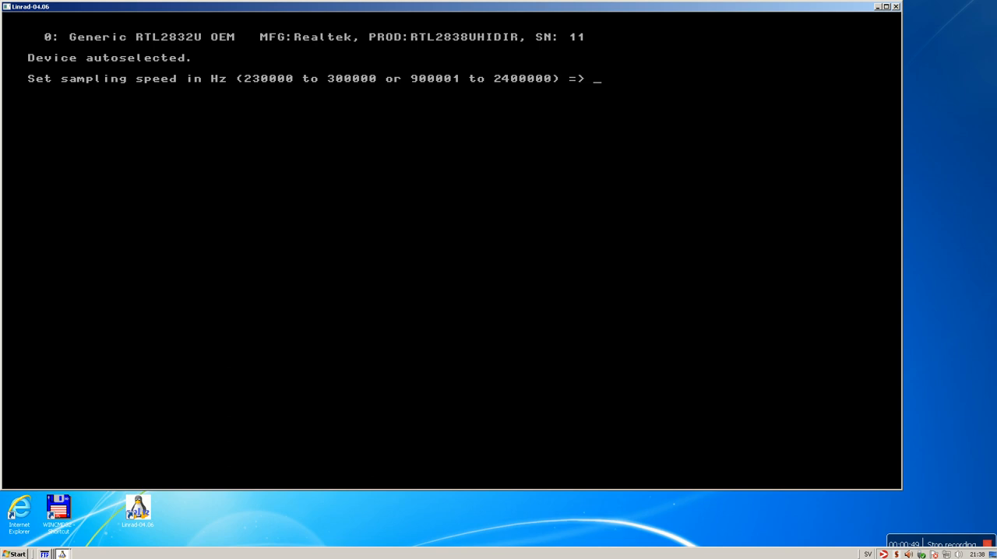
- Set RTL2832U to 2400000 Hz, tuner input 0, Linearity gain, bandwidth B, 6 ppb correction
text(2)
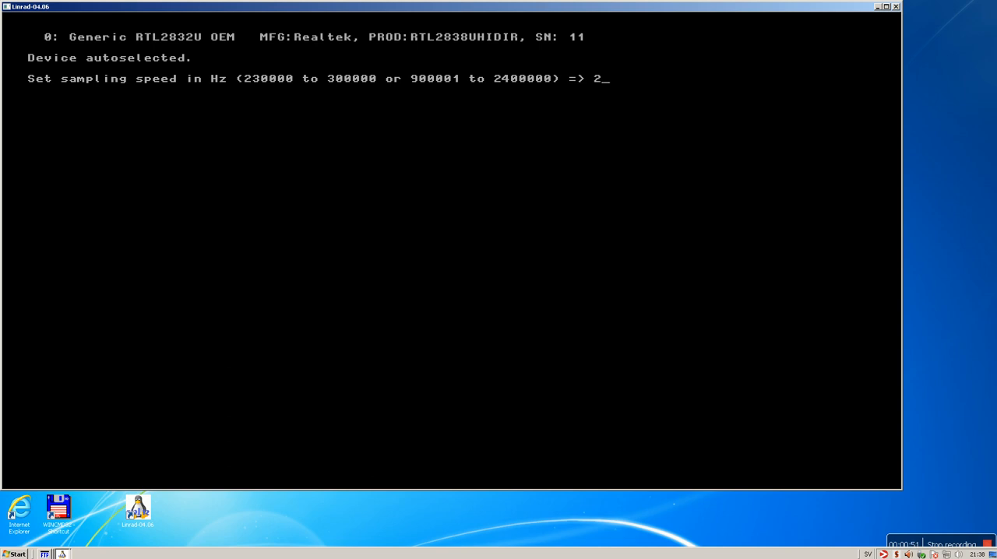
text(40000)
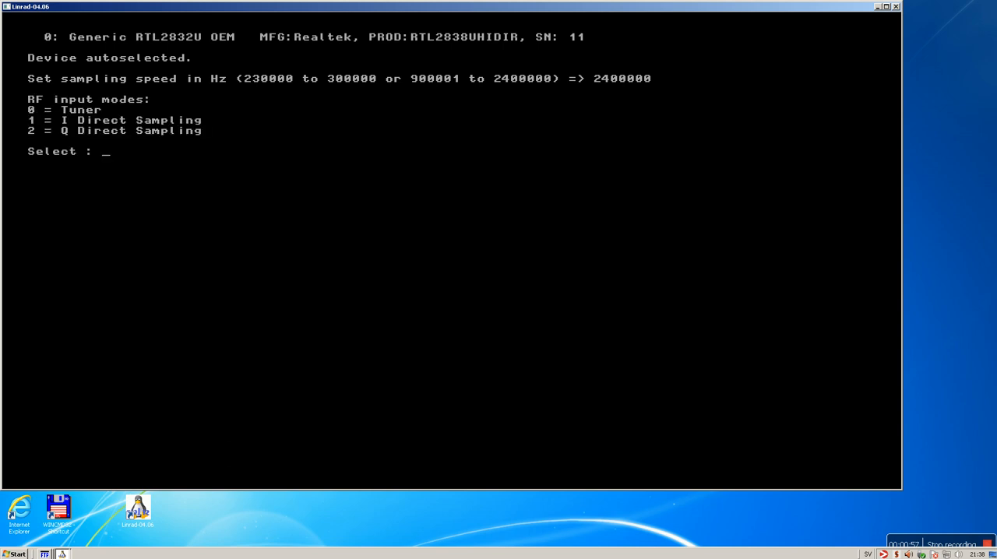
text(0)
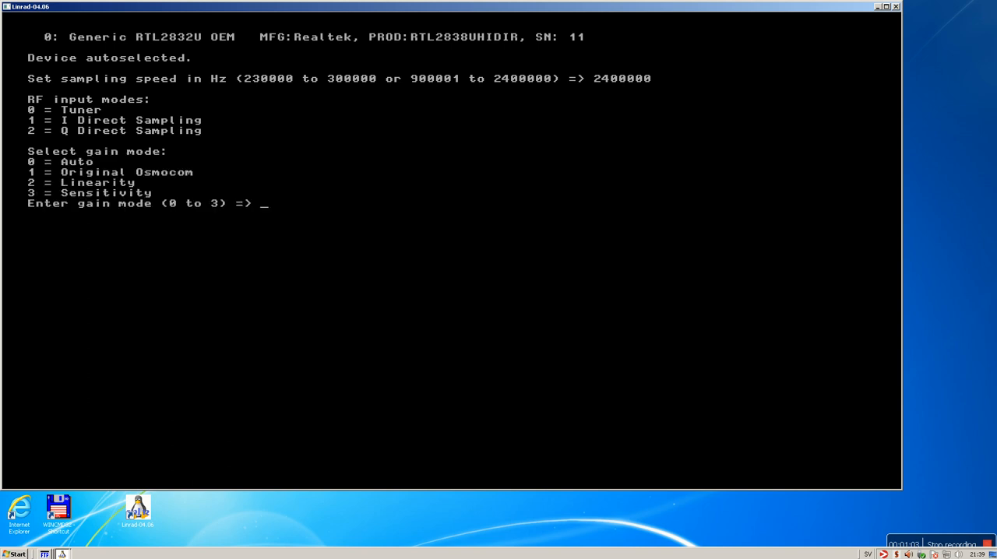
text(2)
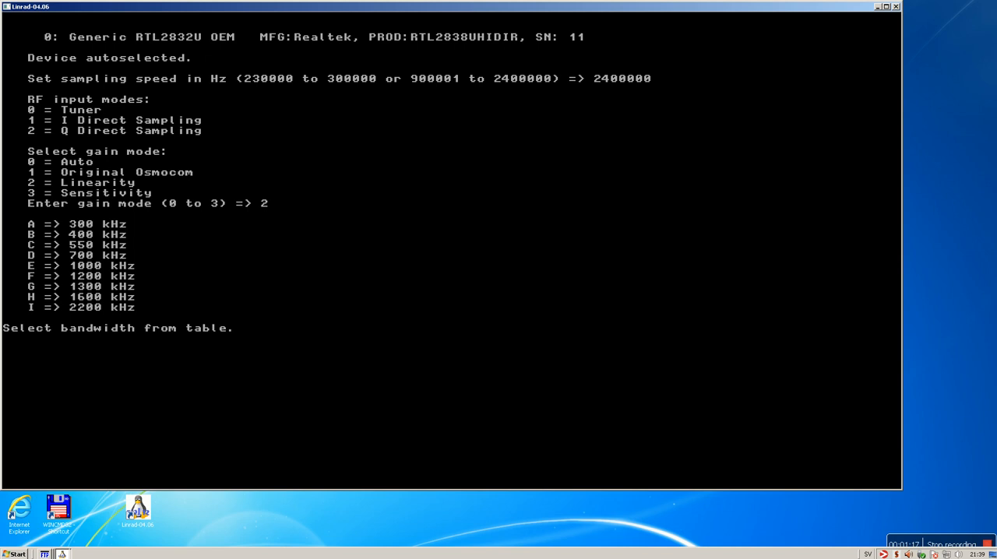
text(B)
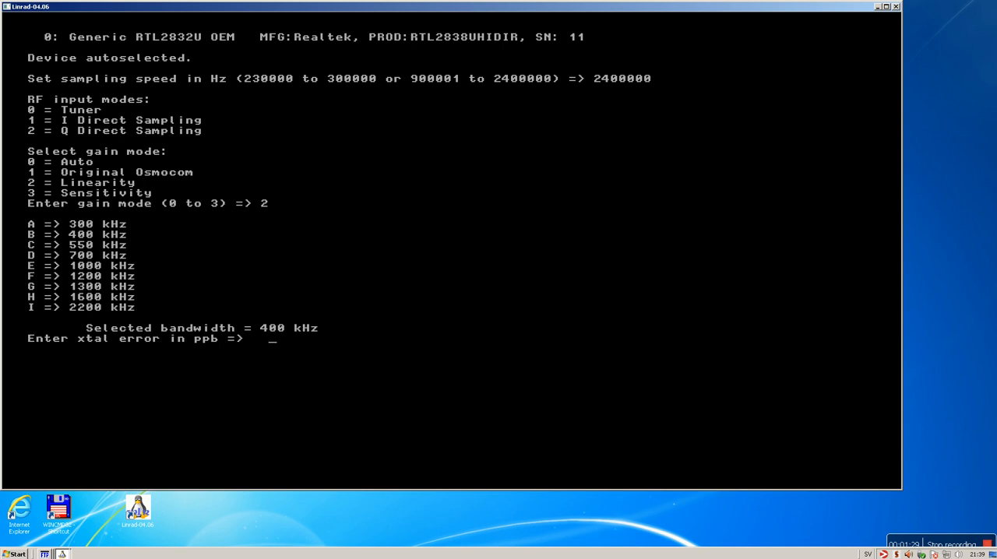
text(6)
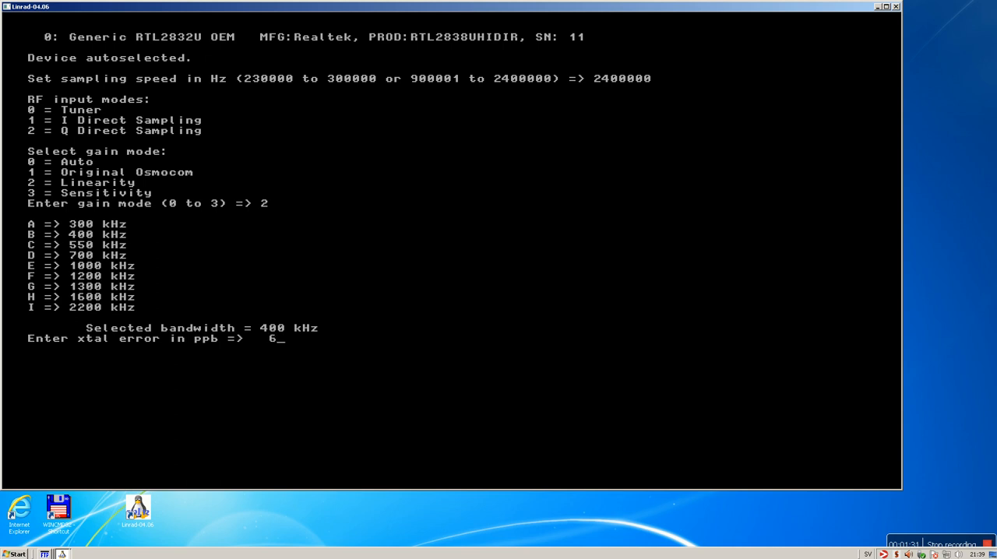
text(0000)
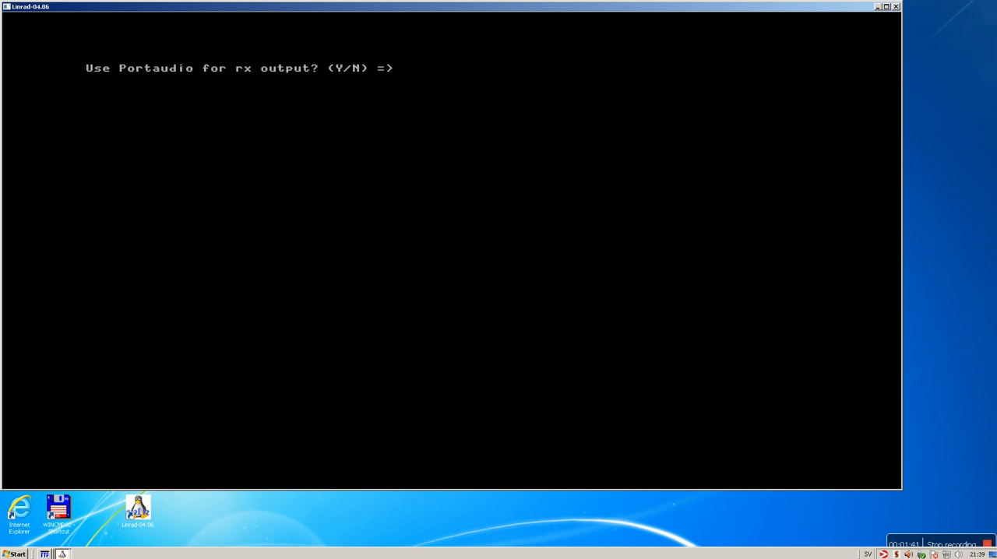
- Use Portaudio with Speakers device 0 for receive output
text(Y)
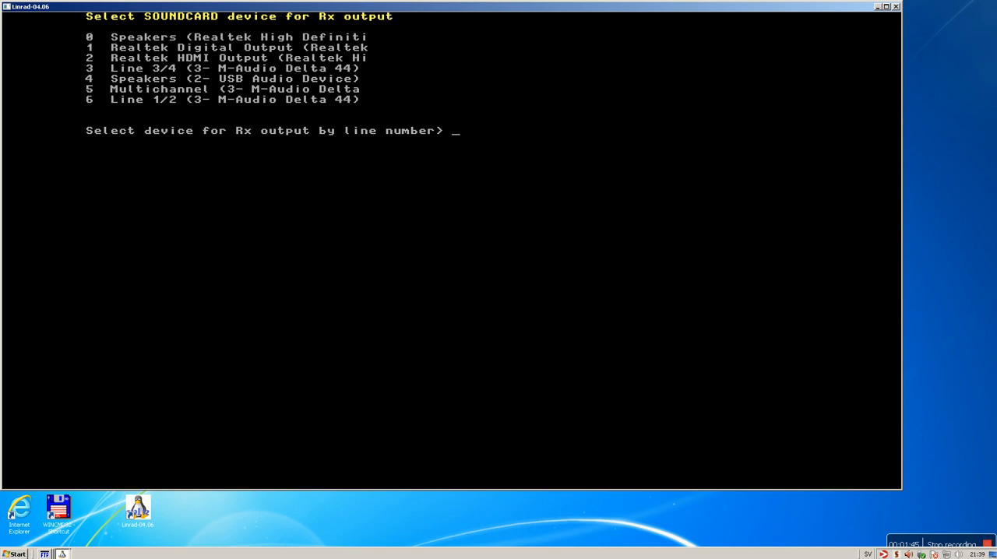
text(0)
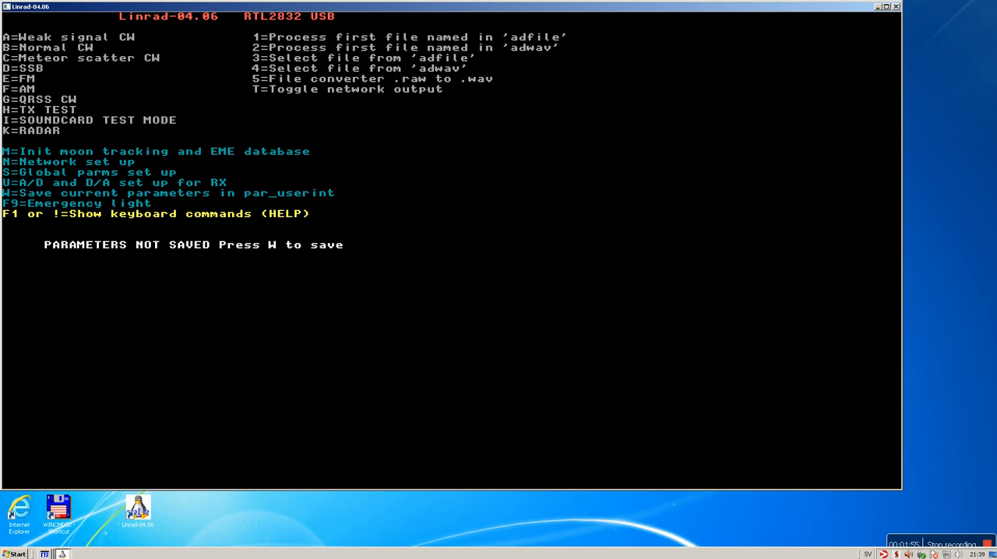
key(w)
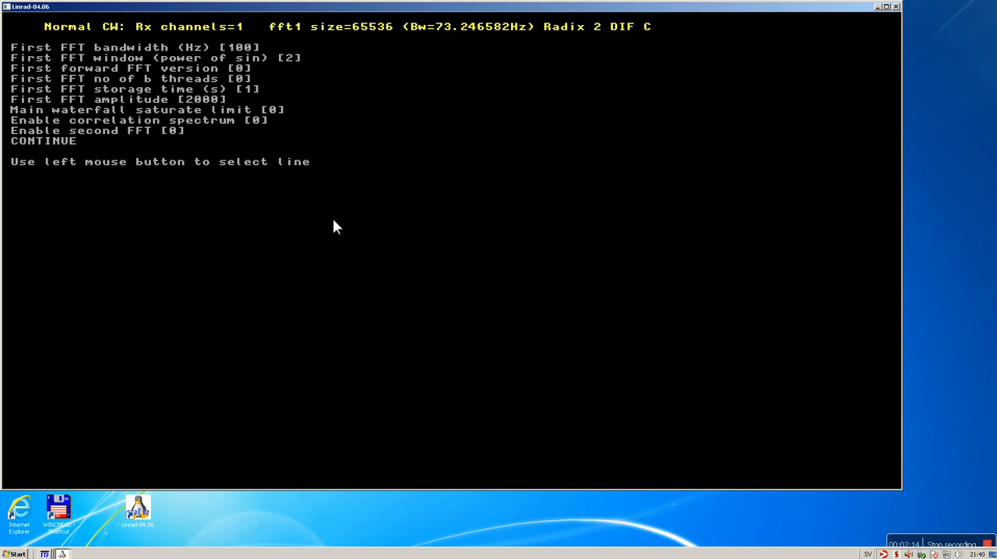
mouse_move(349, 148)
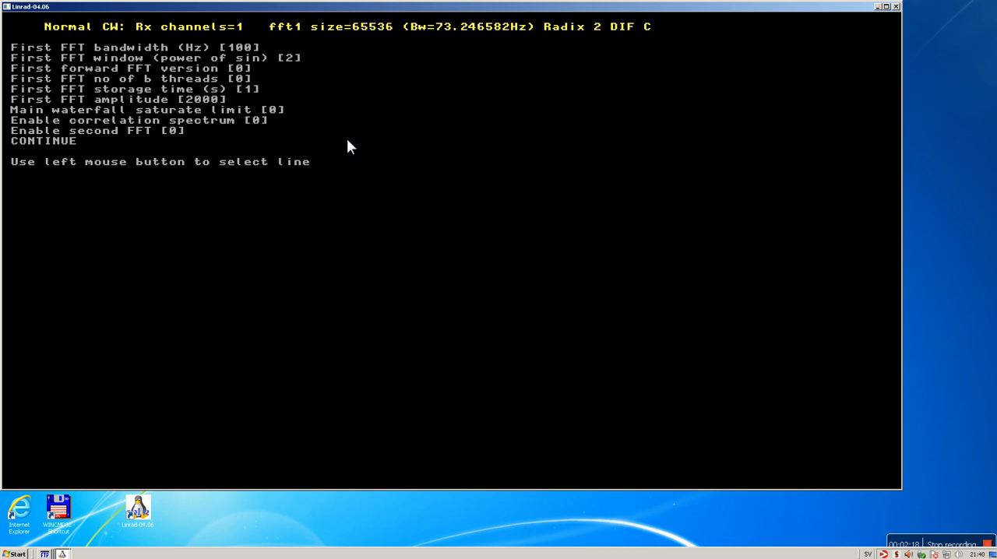
mouse_move(343, 112)
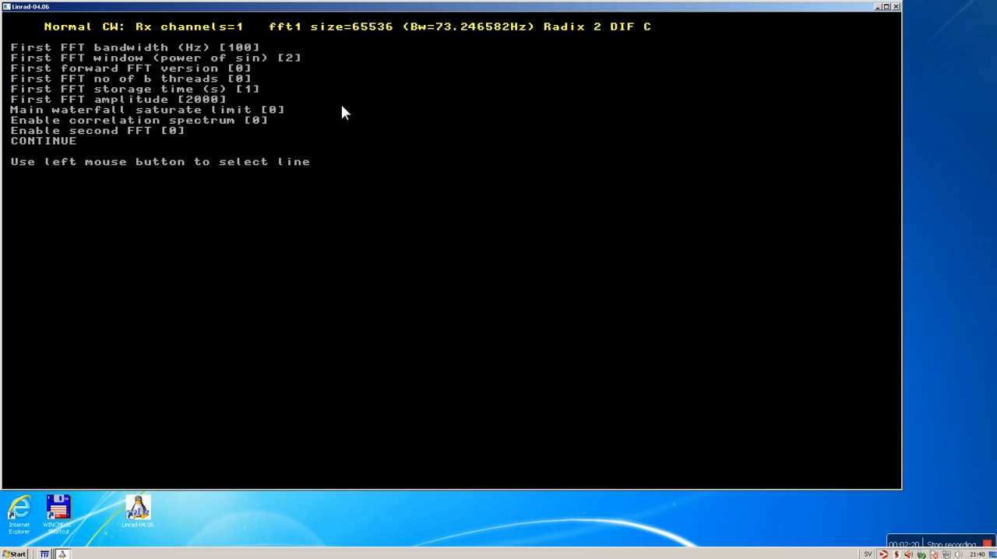
mouse_move(360, 77)
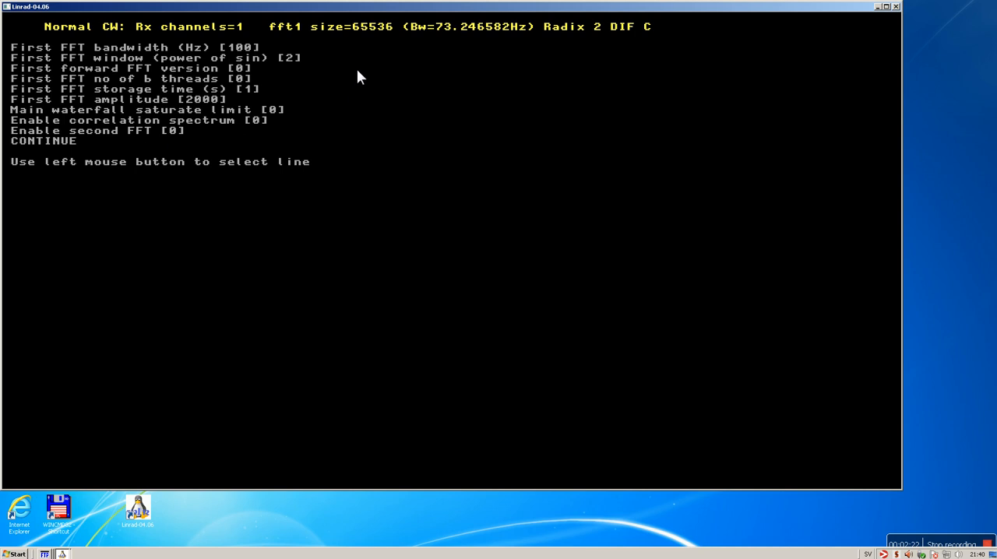
mouse_move(355, 45)
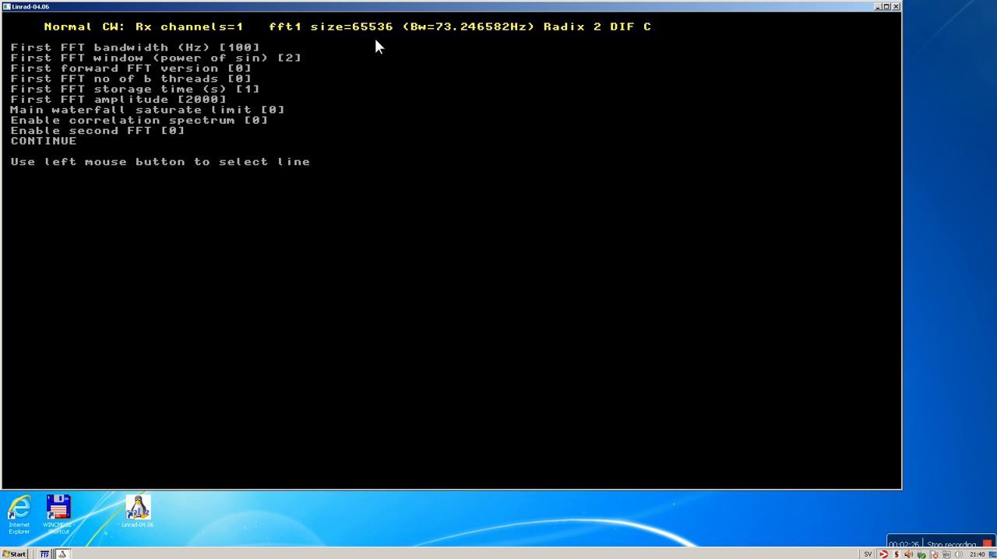
mouse_move(373, 44)
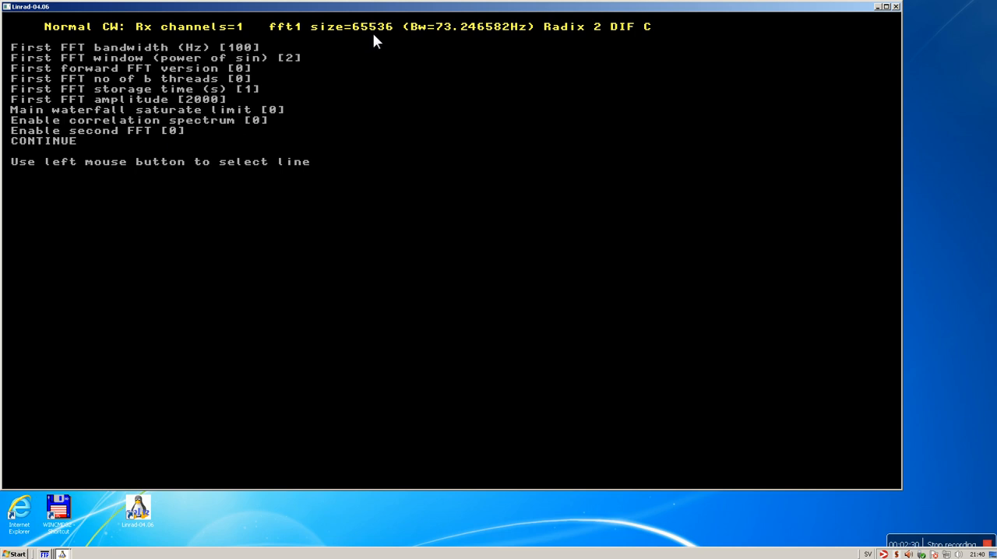
mouse_move(463, 48)
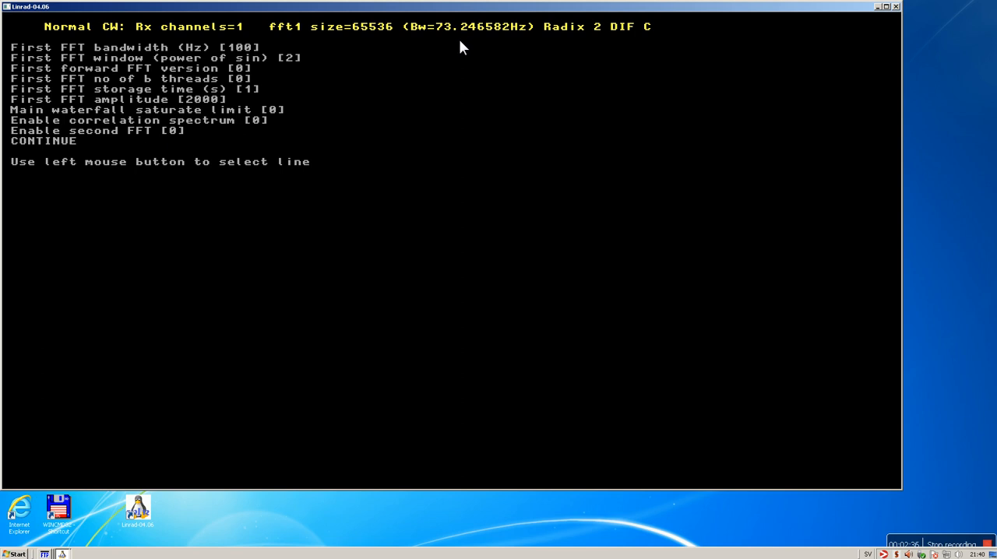
mouse_move(426, 56)
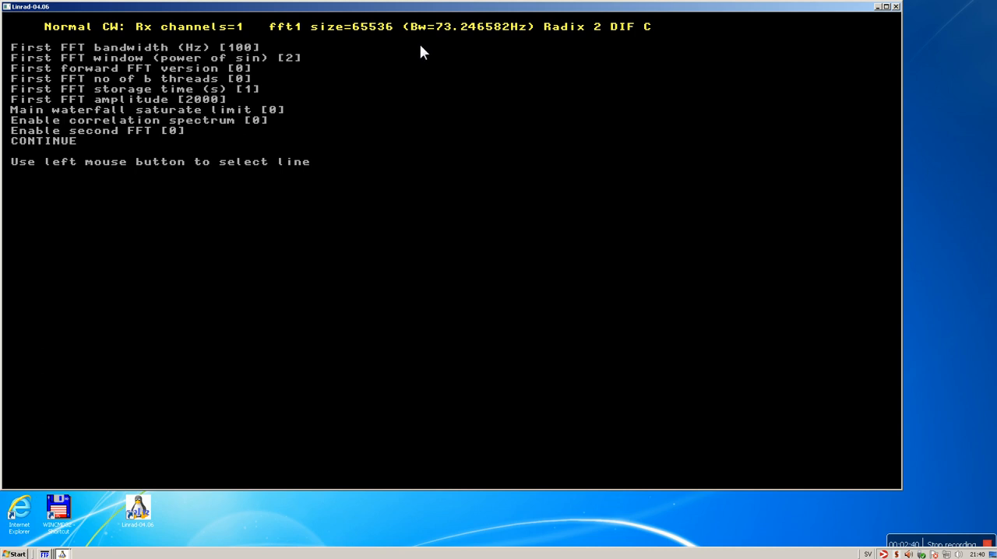
mouse_move(437, 44)
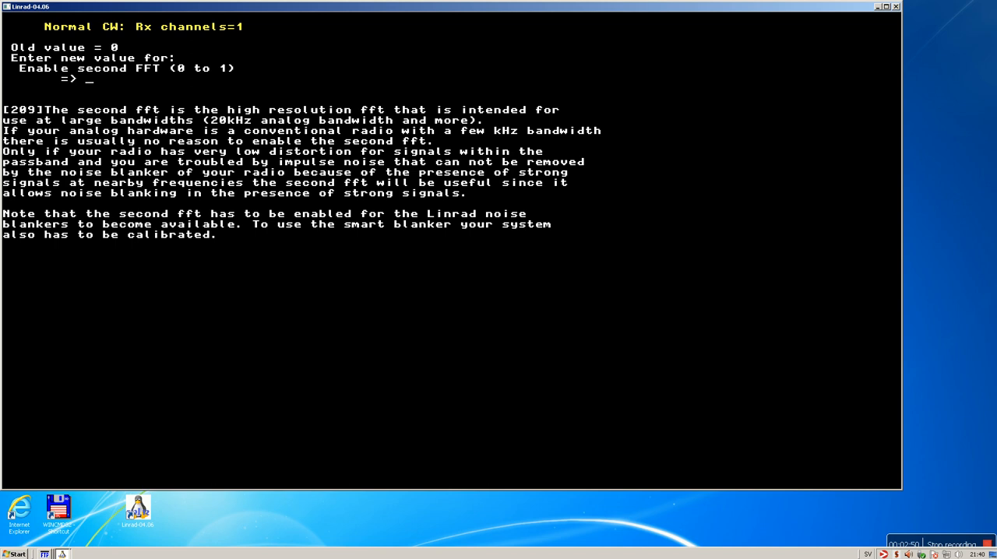
- Enable the second FFT with 1 and enter 1 as the first FFT amplitude
text(1)
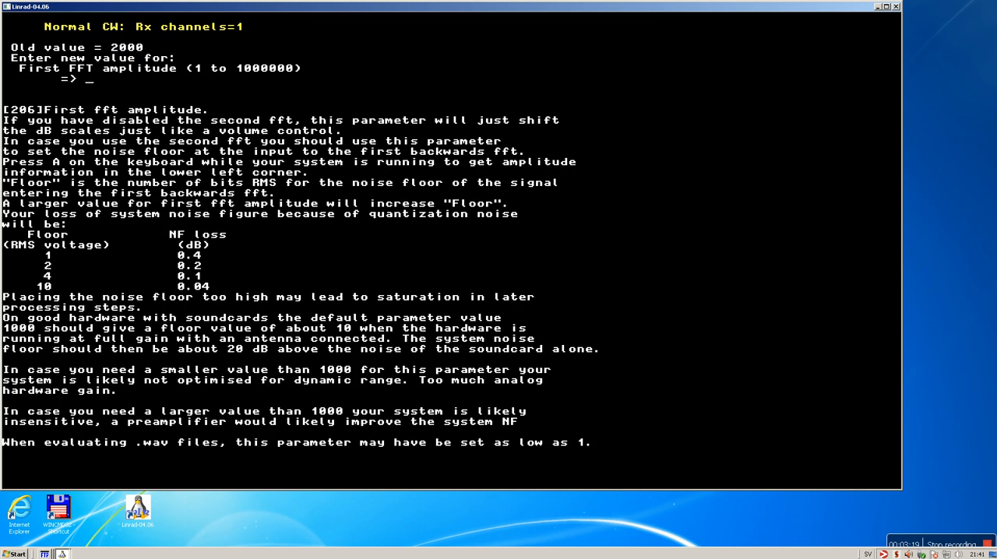
text(1)
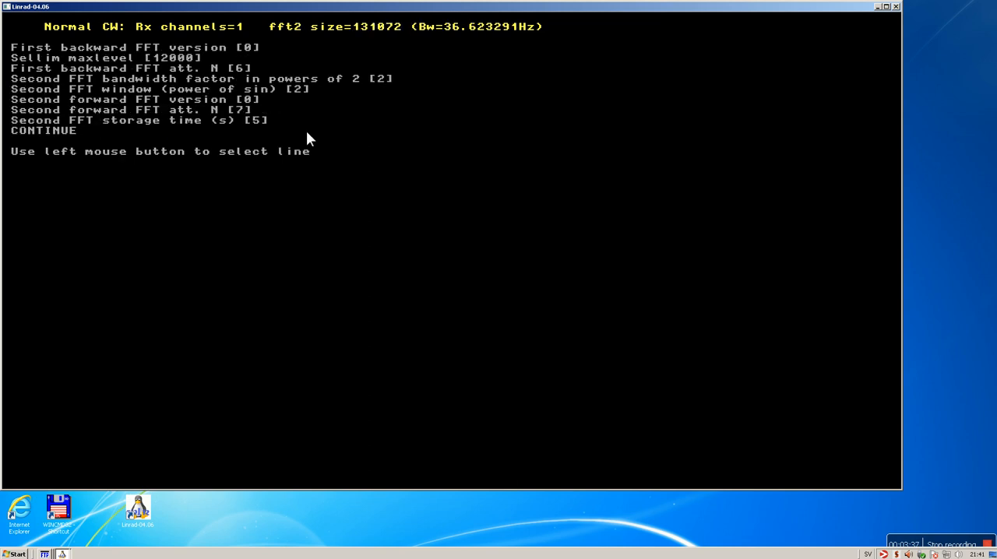
mouse_move(288, 56)
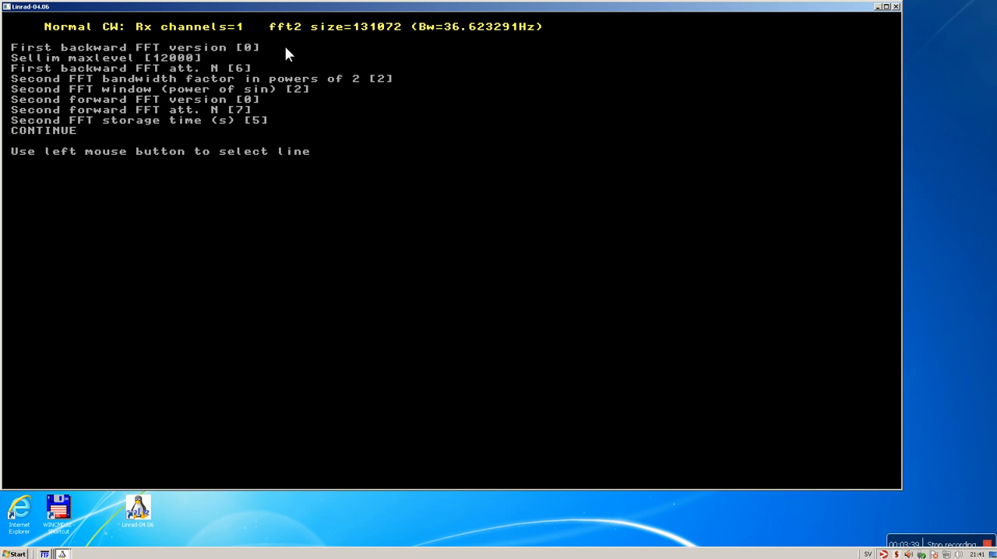
mouse_move(281, 66)
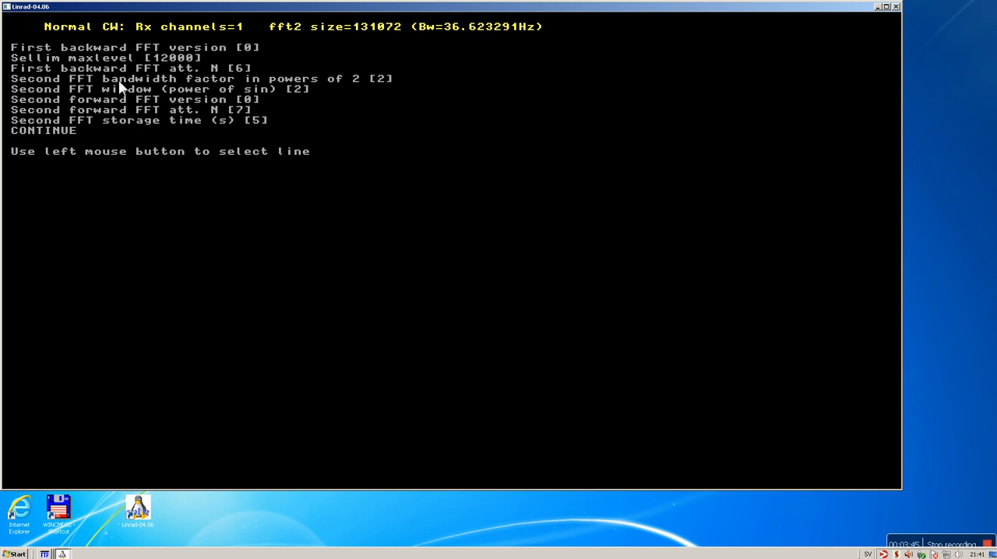
mouse_move(379, 92)
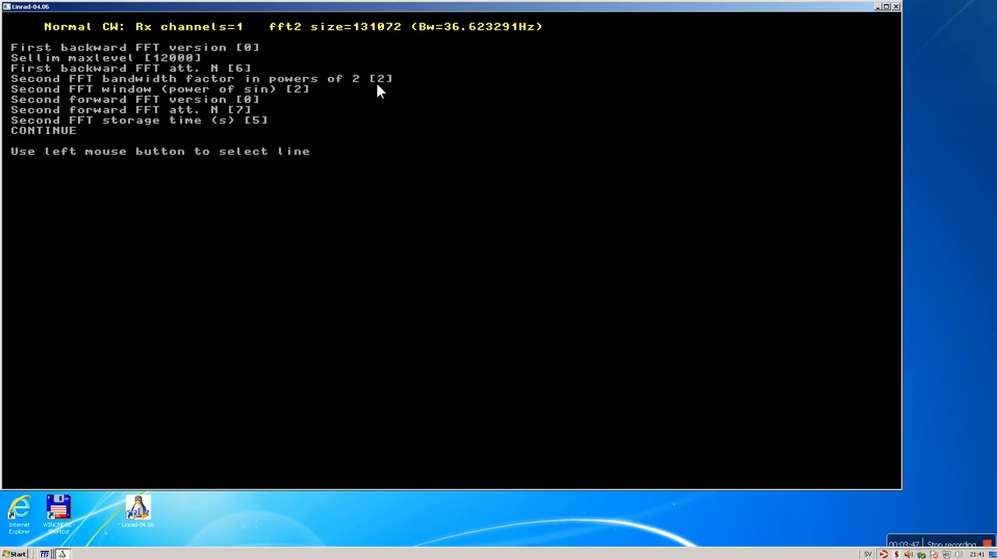
mouse_move(390, 104)
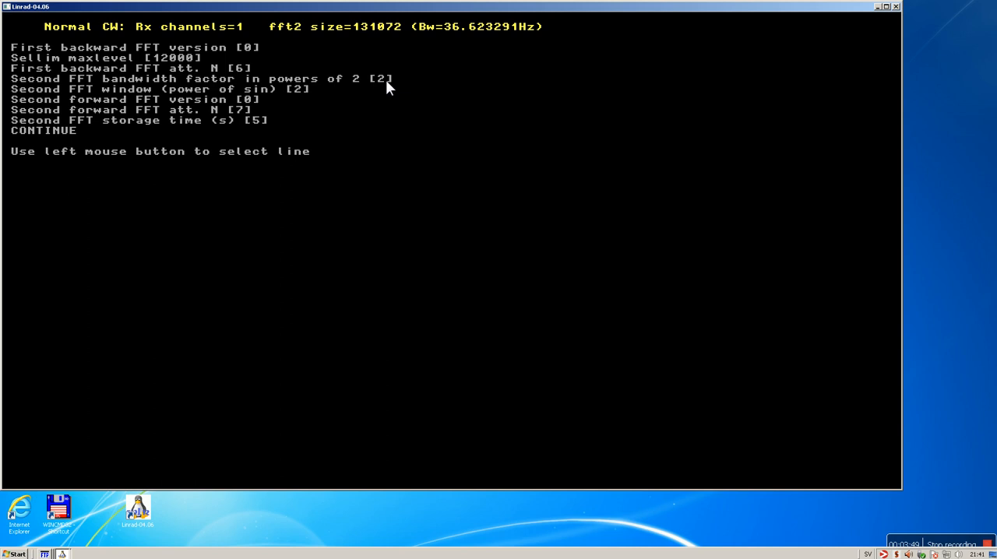
mouse_move(456, 38)
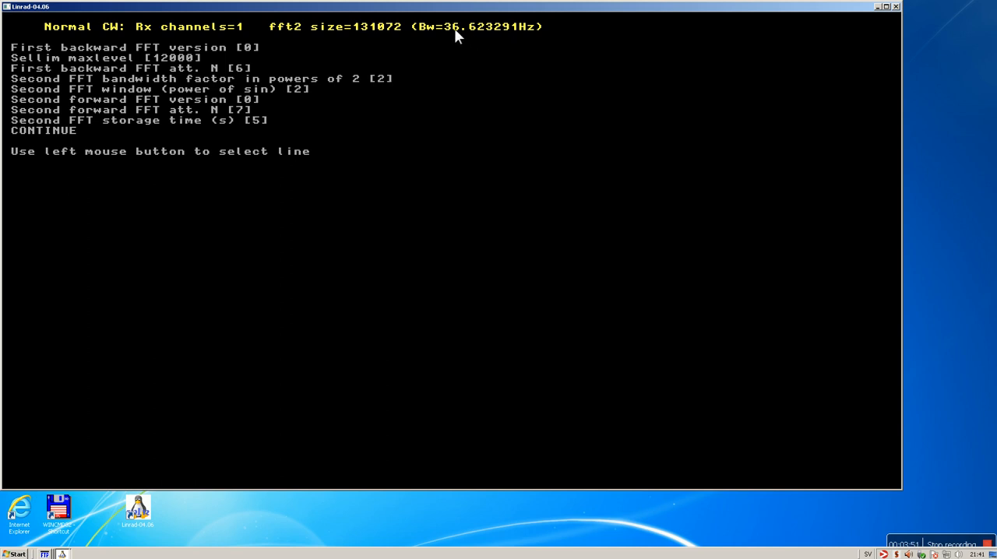
mouse_move(440, 55)
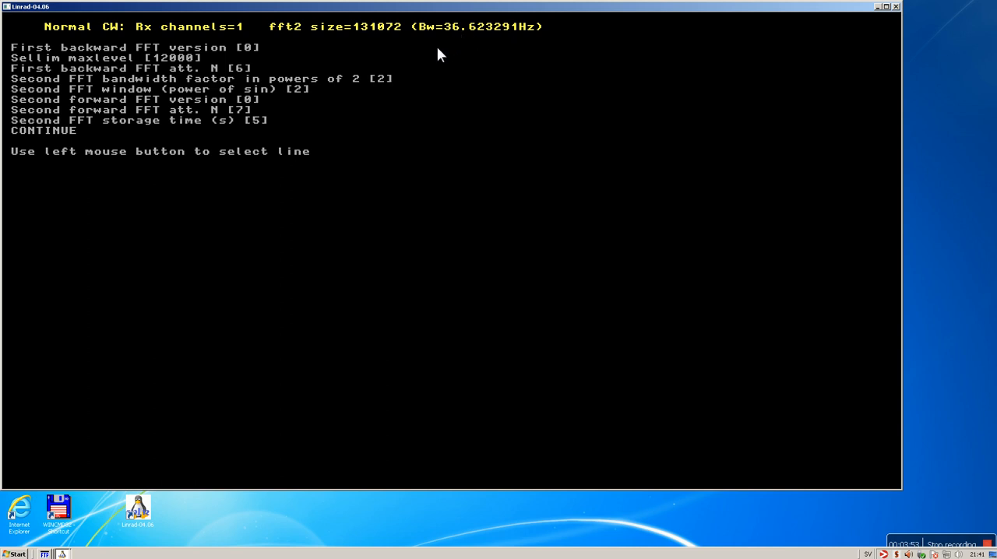
mouse_move(397, 85)
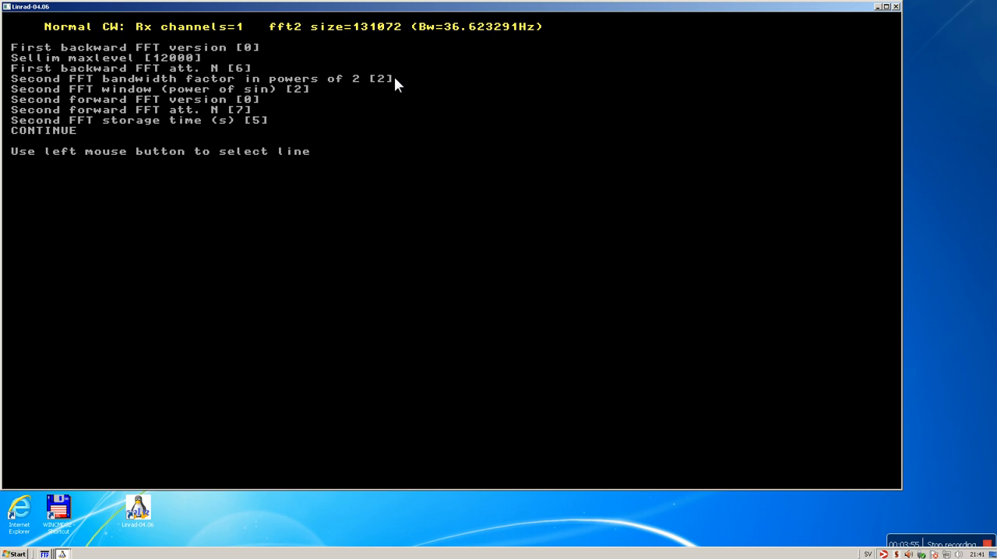
- Select the 'Second FFT window (power of sin)' line to edit its value of 2
click(187, 81)
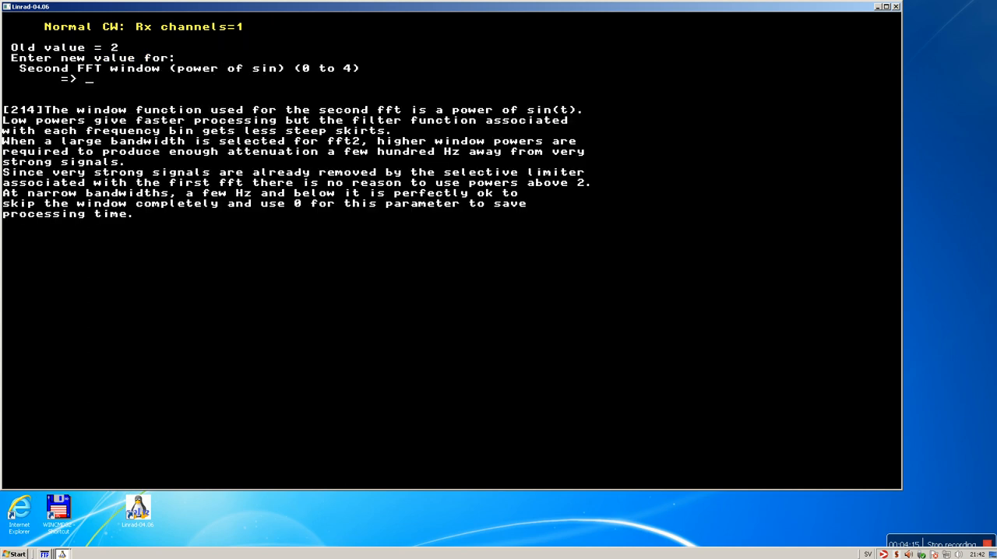
- Enter 4 as the second FFT window power, giving fft2 size 524288
text(4)
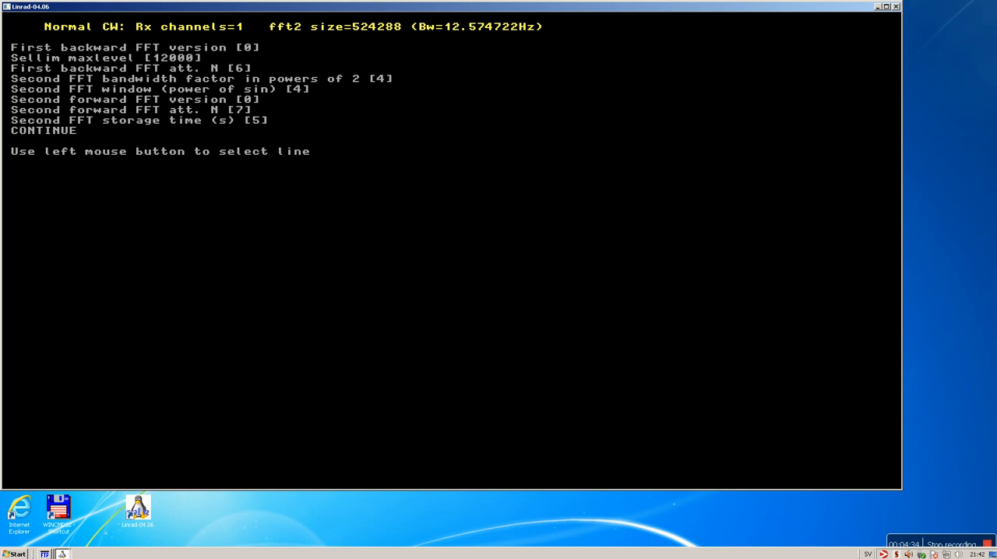
- Accept the second FFT settings and advance to the baseband parameter screen
click(44, 131)
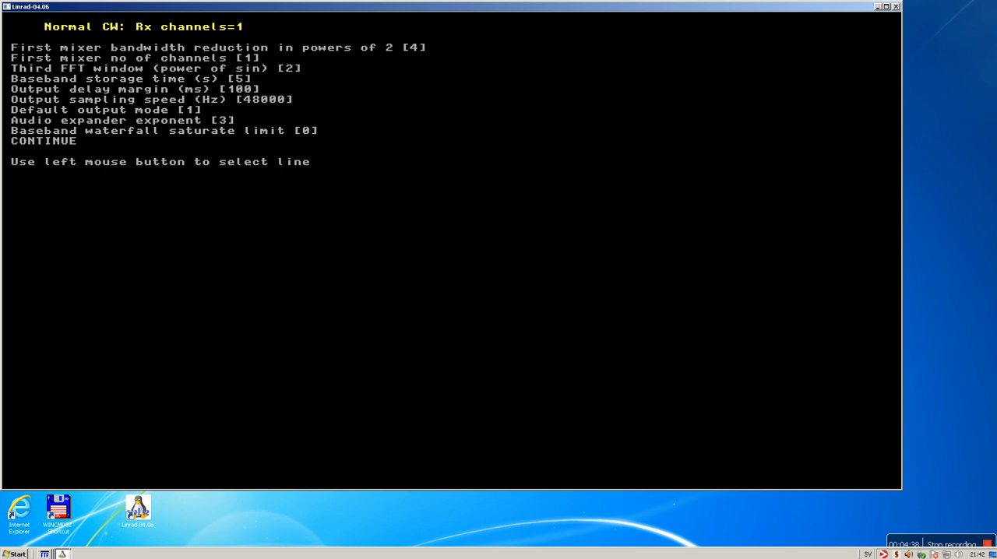
mouse_move(461, 52)
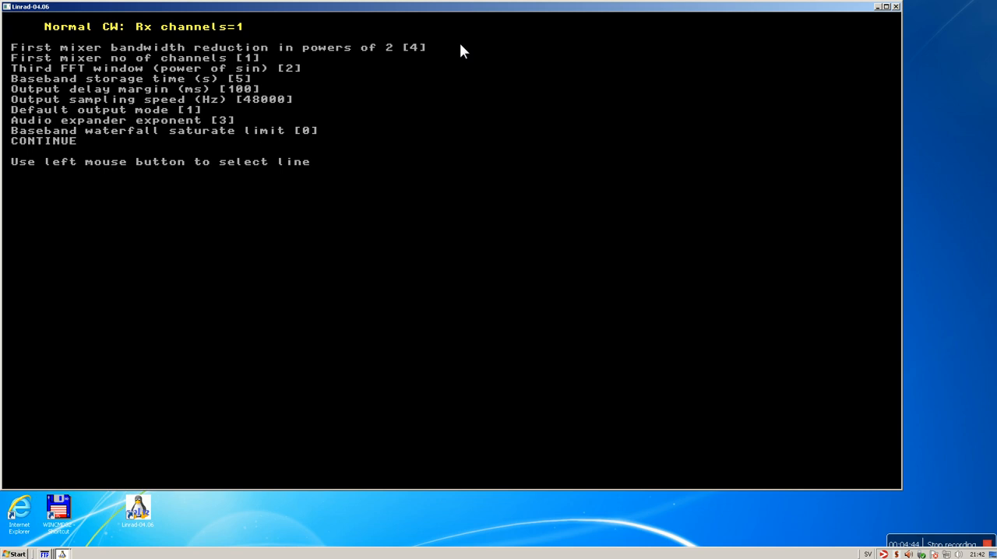
mouse_move(431, 48)
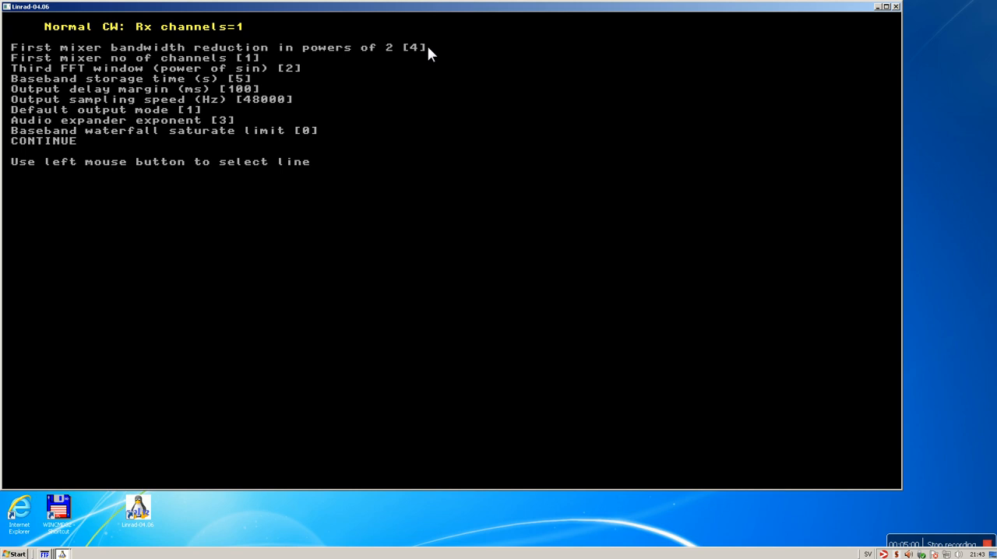
- Set first mixer bandwidth reduction to 9 and third FFT window to 8
click(156, 46)
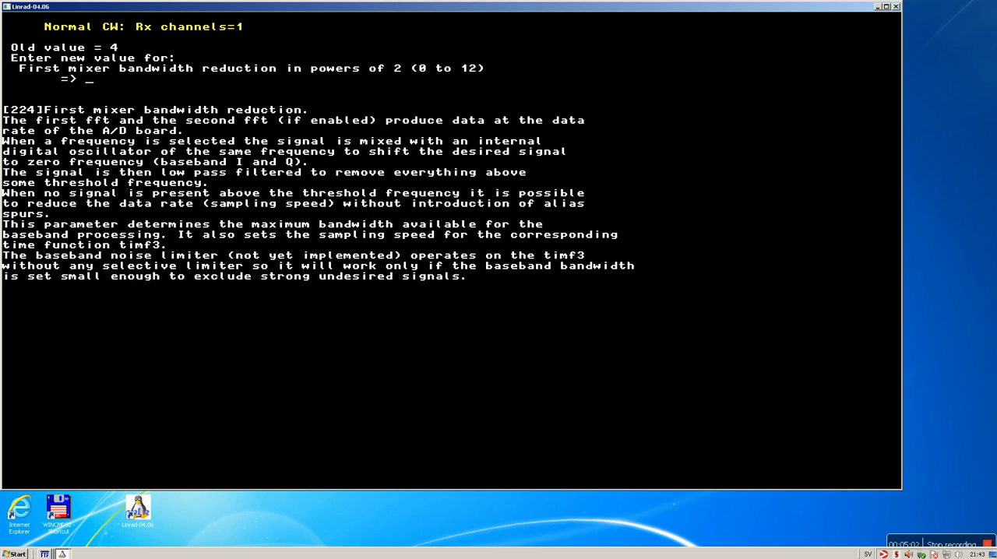
text(9)
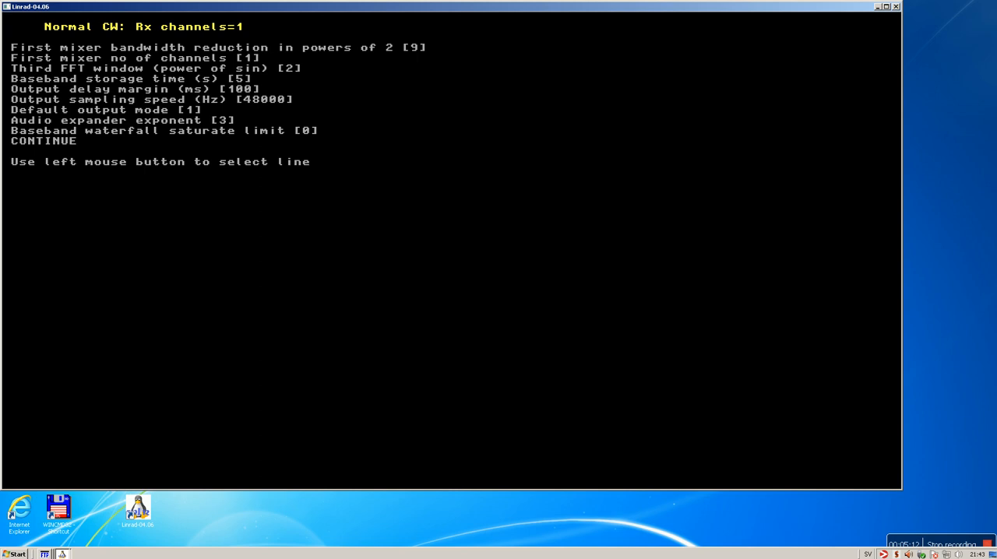
click(102, 68)
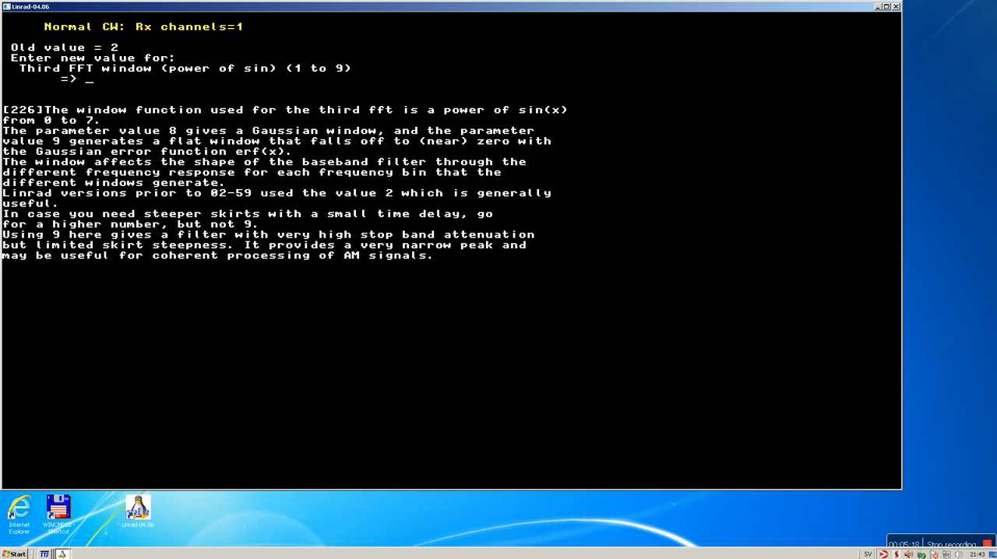
text(8)
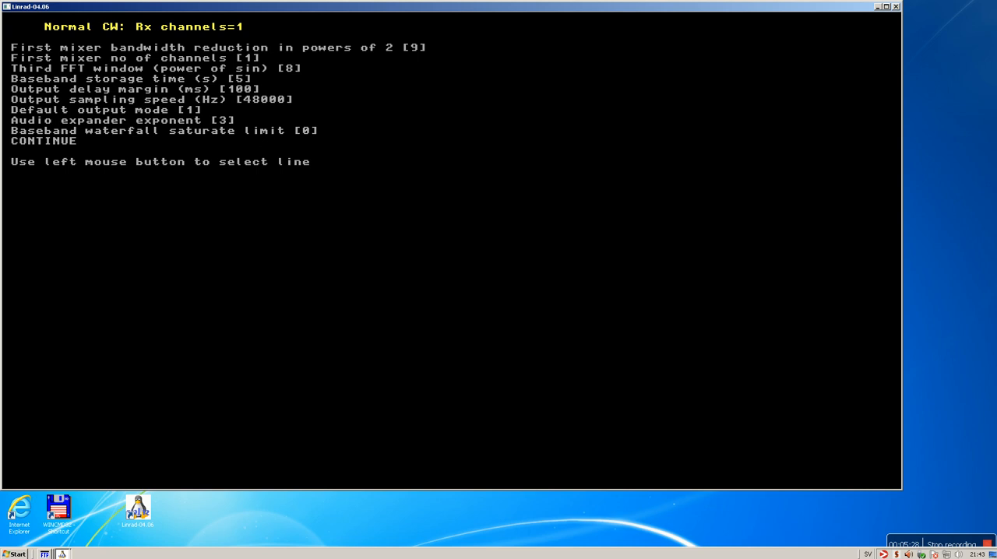
- Start the receiver and tune the centre frequency to 144.000 MHz
click(45, 143)
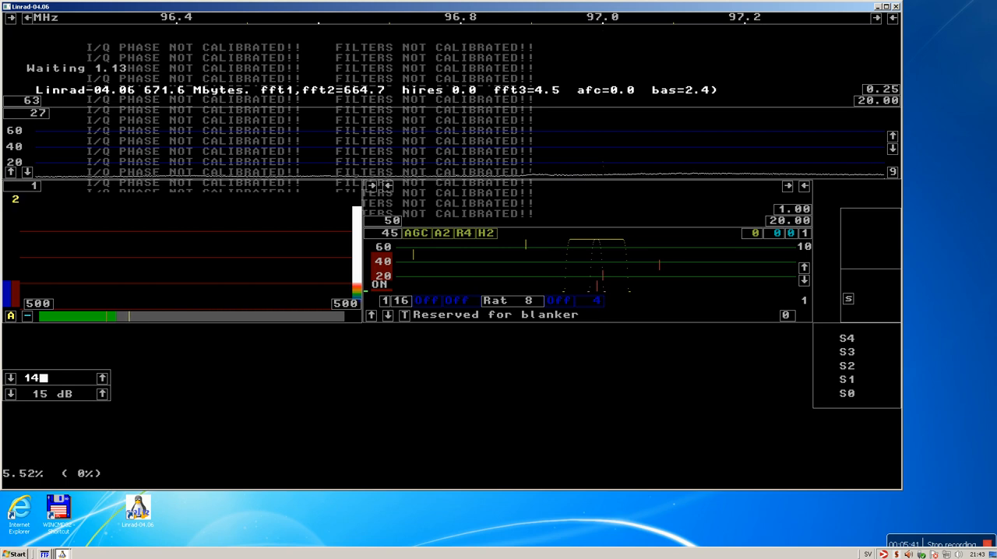
text(144.000)
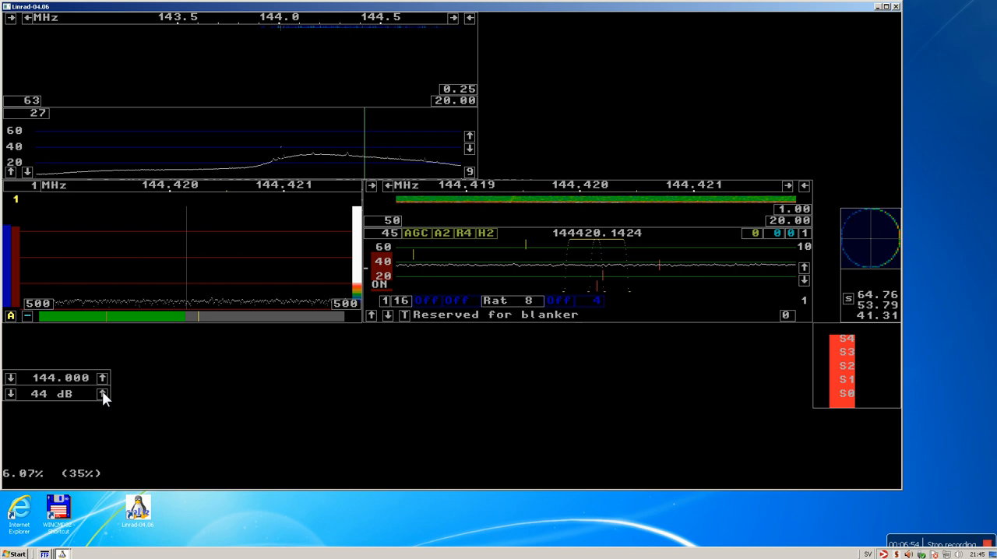
- Raise the dB setting to 49 dB, then lower it back to 44 dB
click(102, 394)
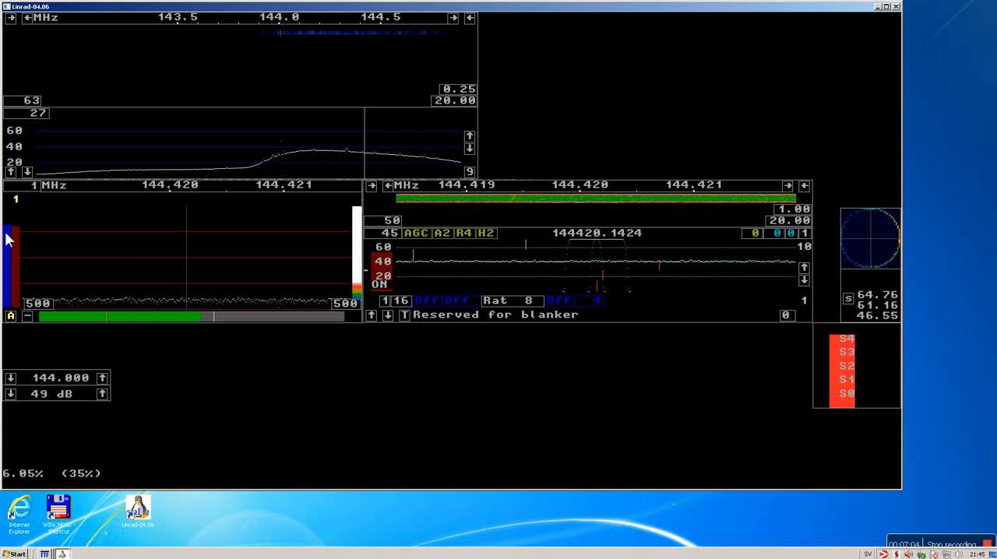
mouse_move(424, 164)
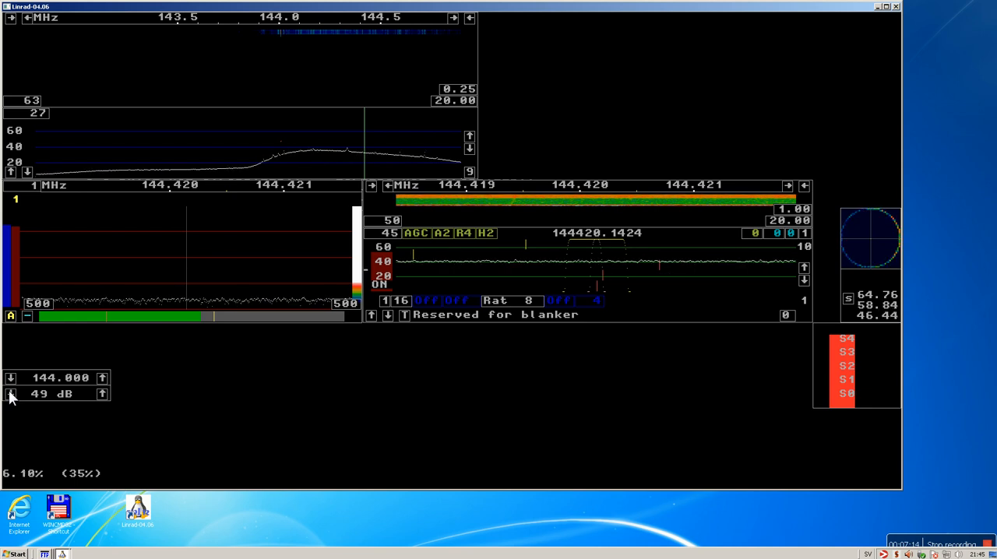
click(11, 395)
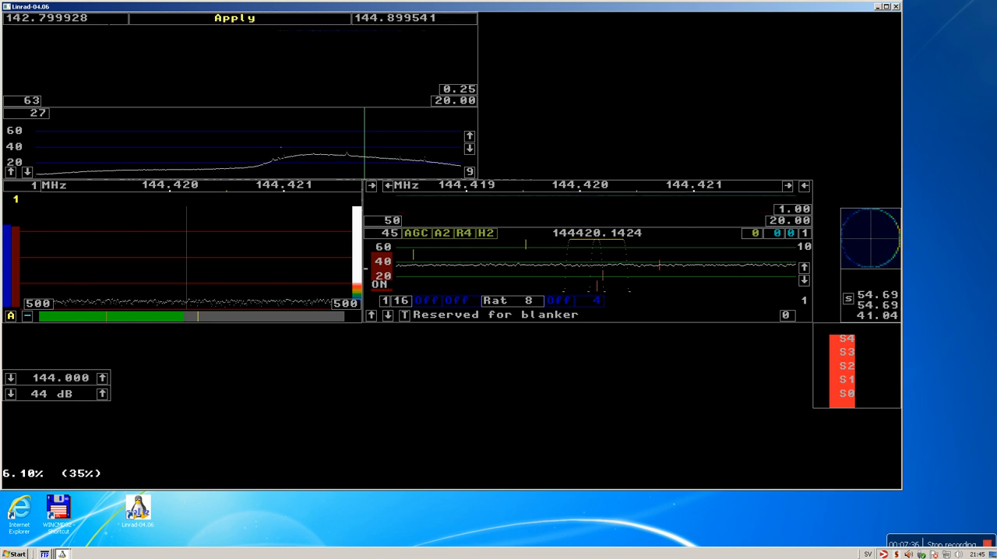
mouse_move(105, 31)
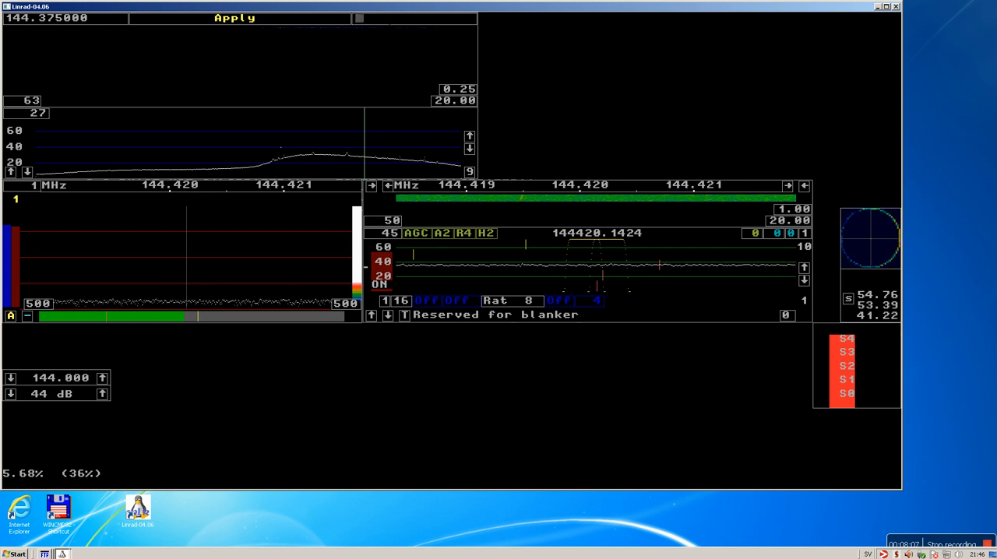
- Enter 144.375000 MHz as the wide spectrum's lower frequency limit
text(144412.000)
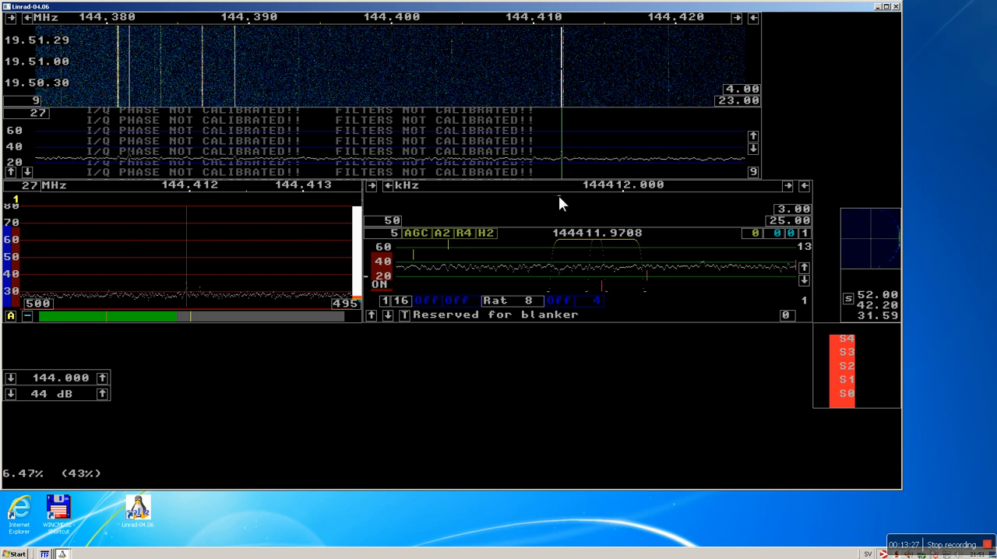
mouse_move(601, 261)
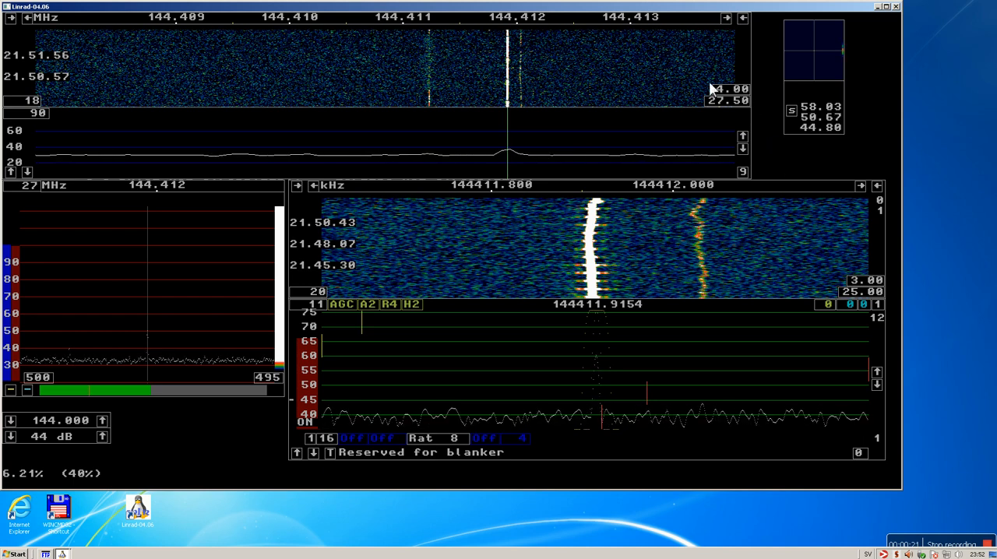
mouse_move(879, 269)
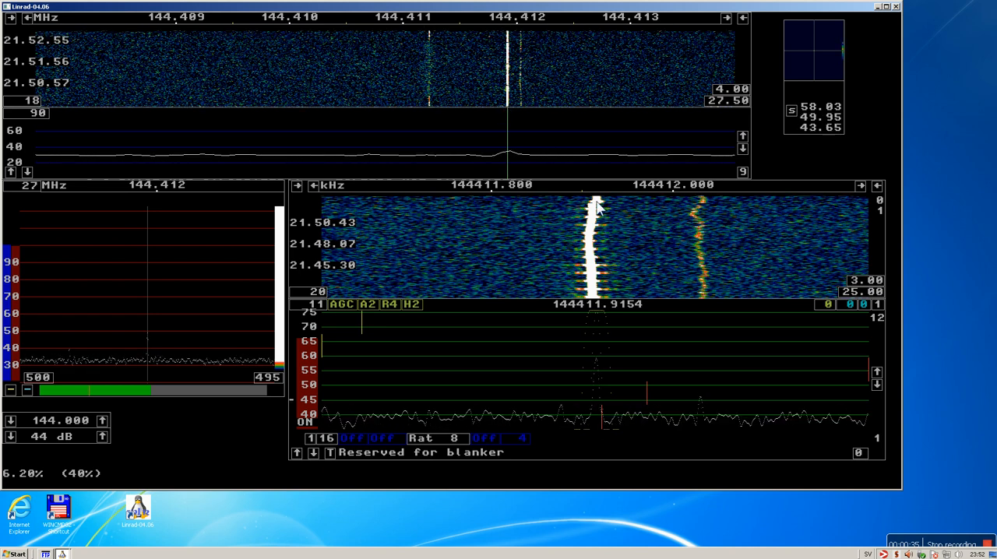
mouse_move(630, 231)
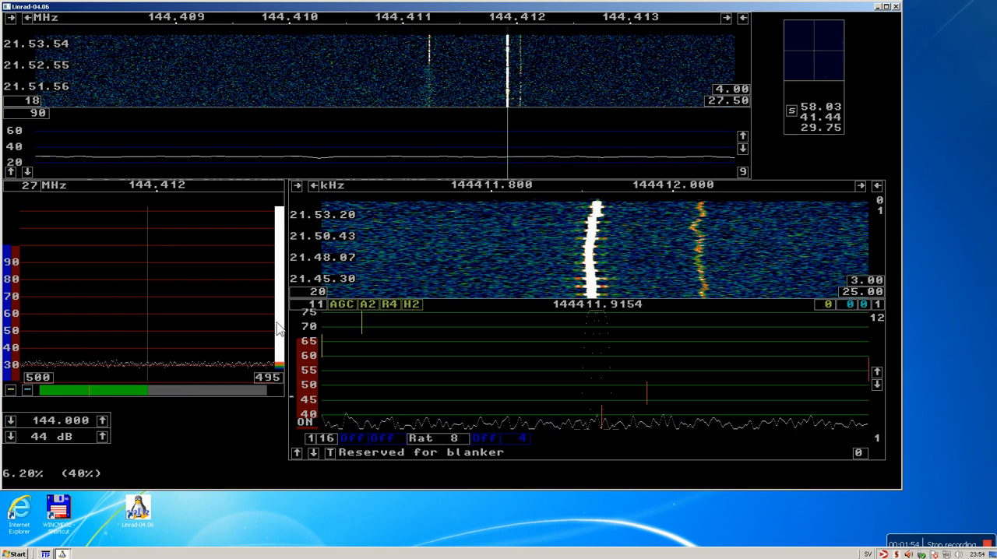
mouse_move(534, 41)
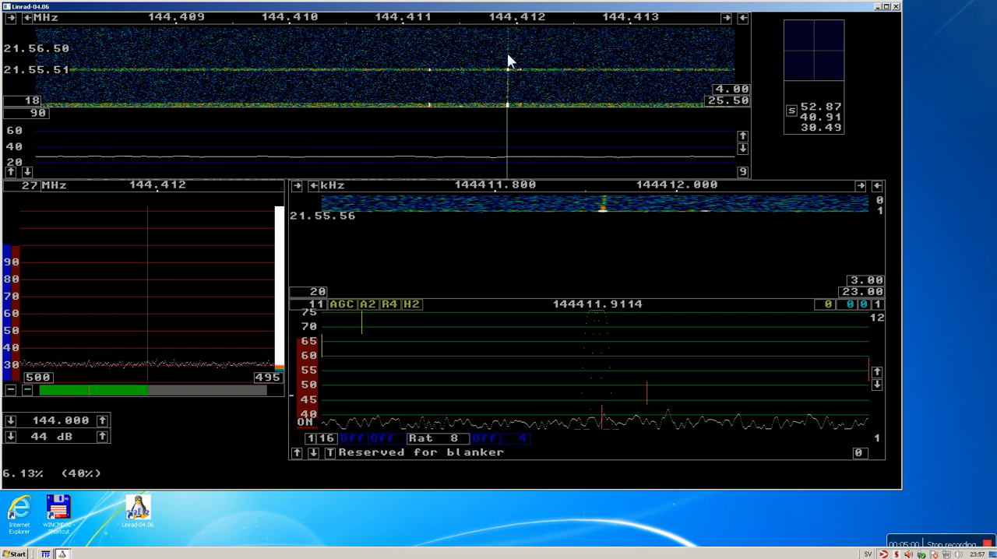
mouse_move(577, 70)
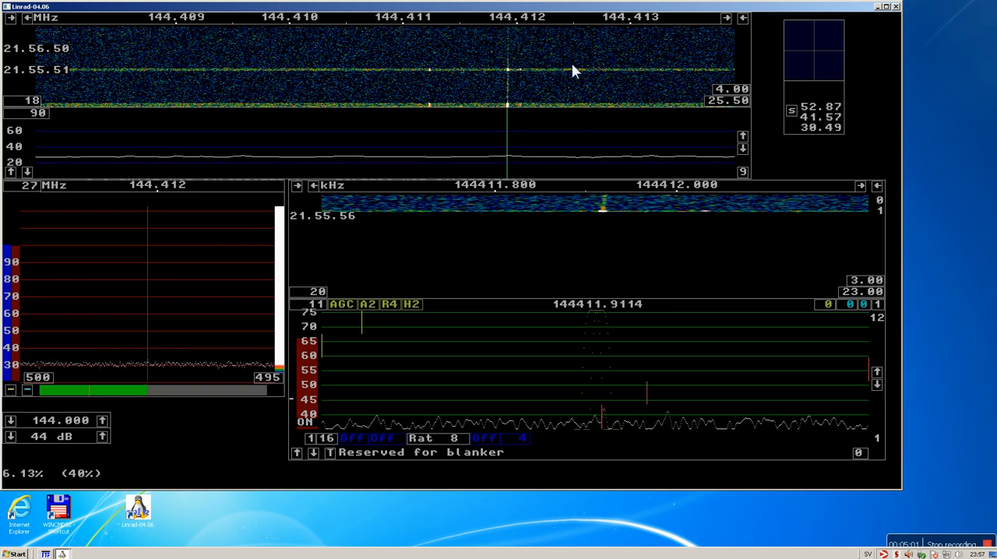
mouse_move(607, 226)
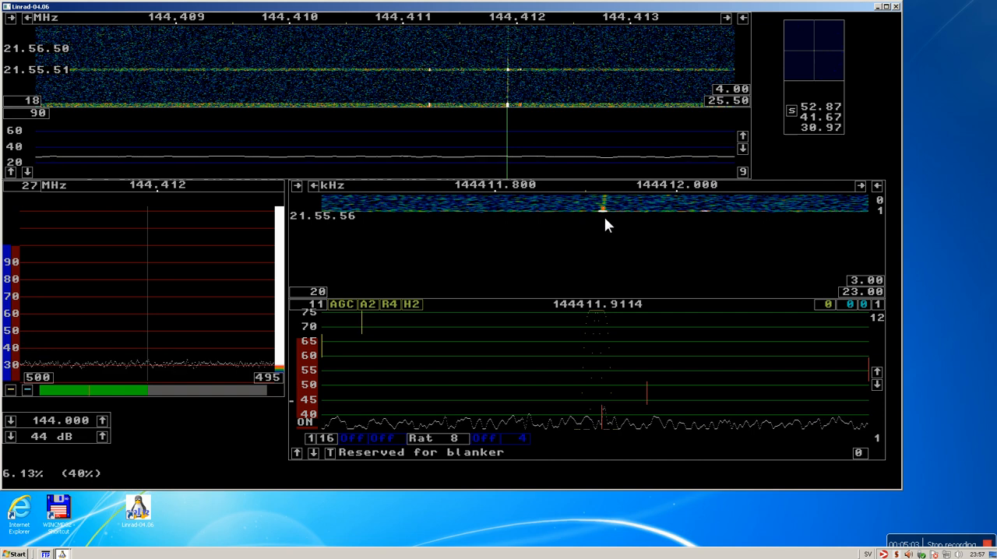
mouse_move(658, 272)
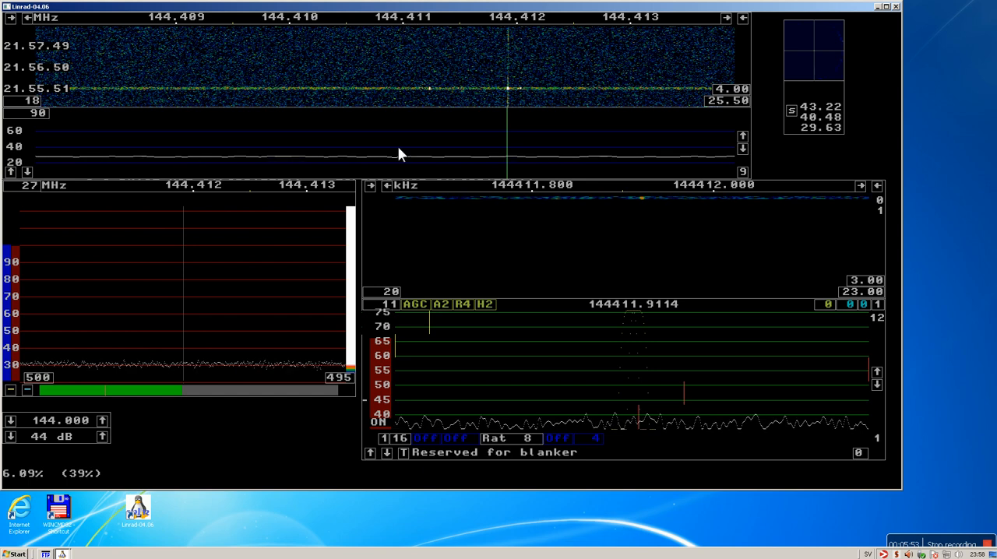
mouse_move(399, 157)
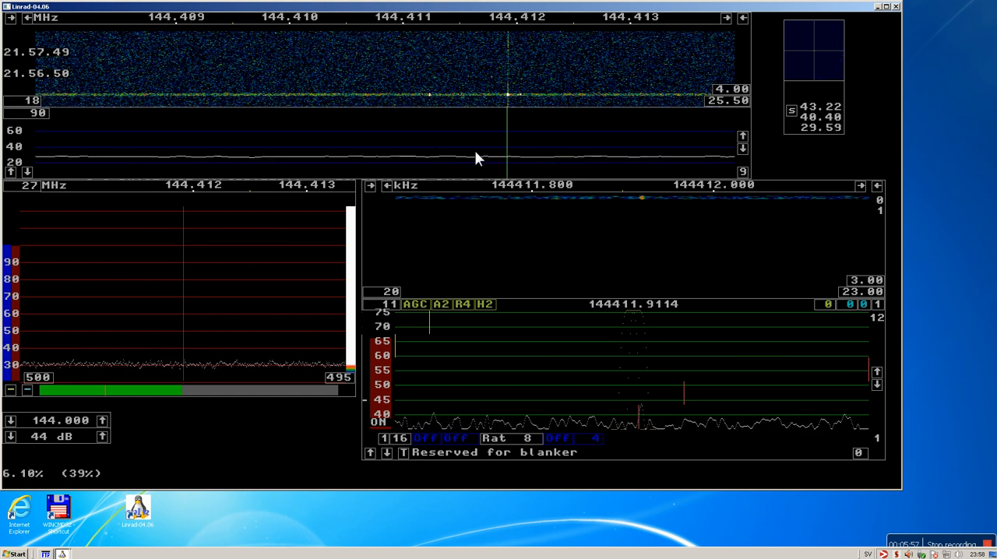
mouse_move(402, 170)
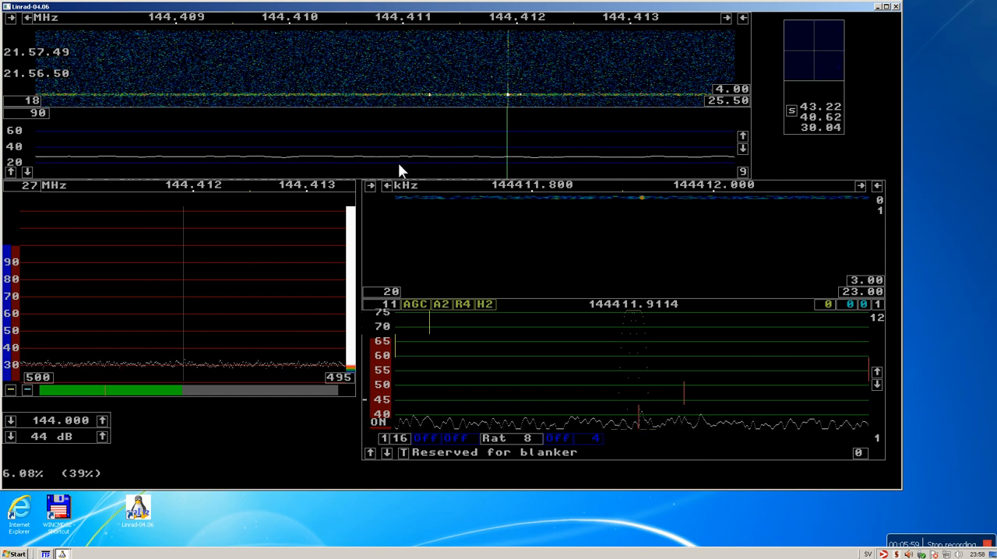
mouse_move(435, 178)
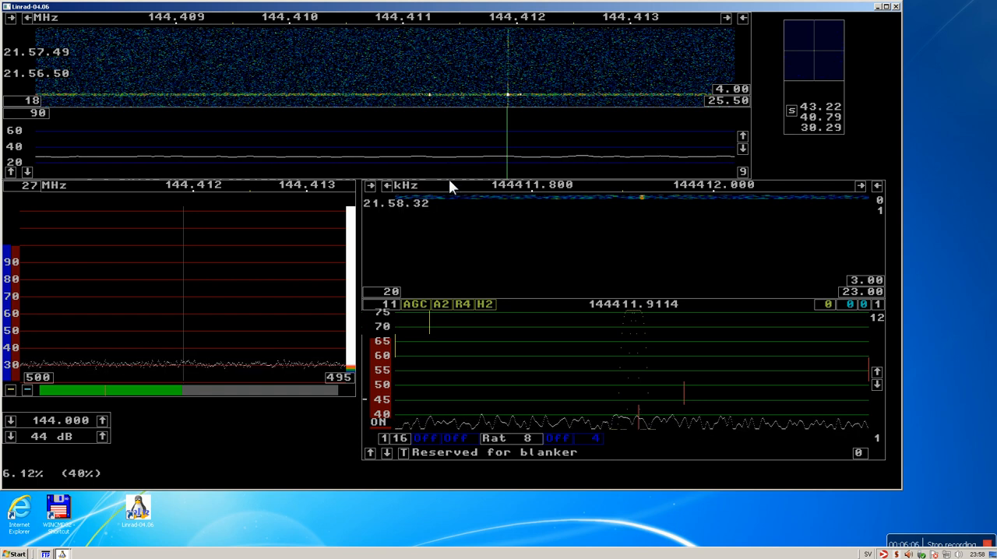
mouse_move(742, 269)
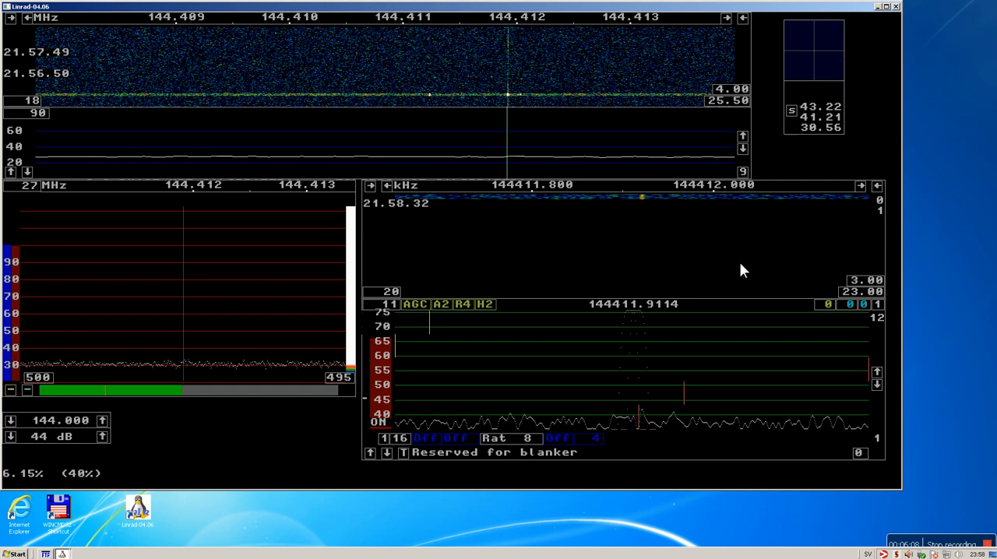
mouse_move(651, 226)
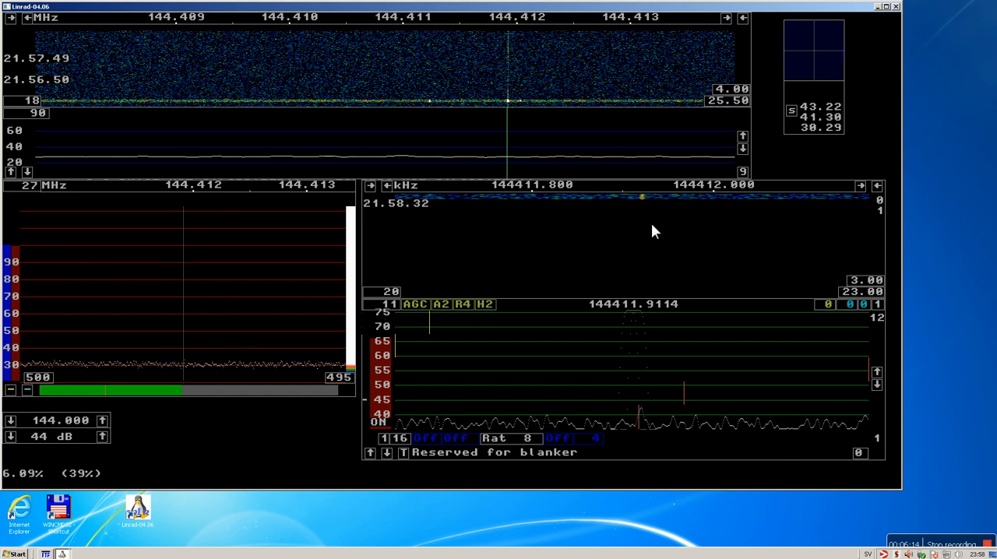
mouse_move(600, 242)
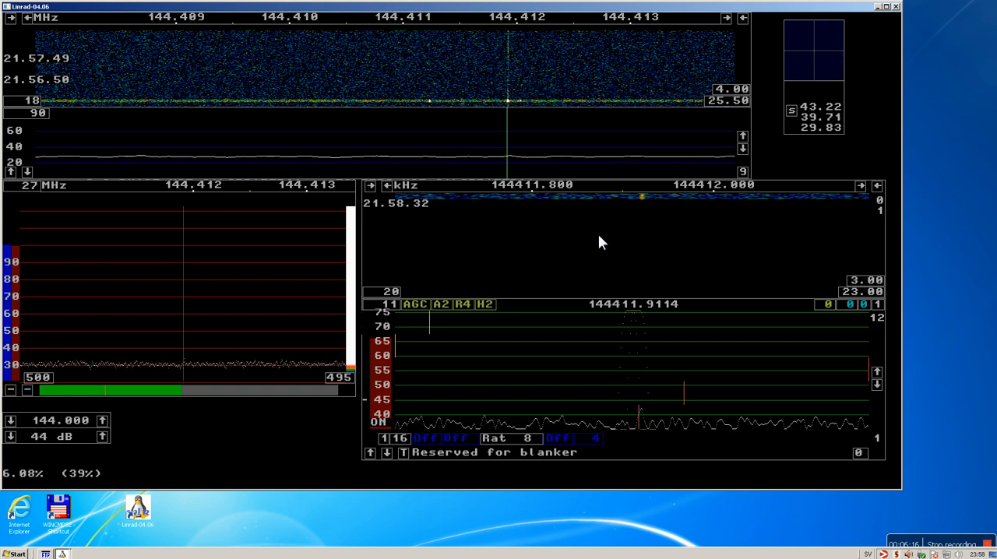
mouse_move(648, 224)
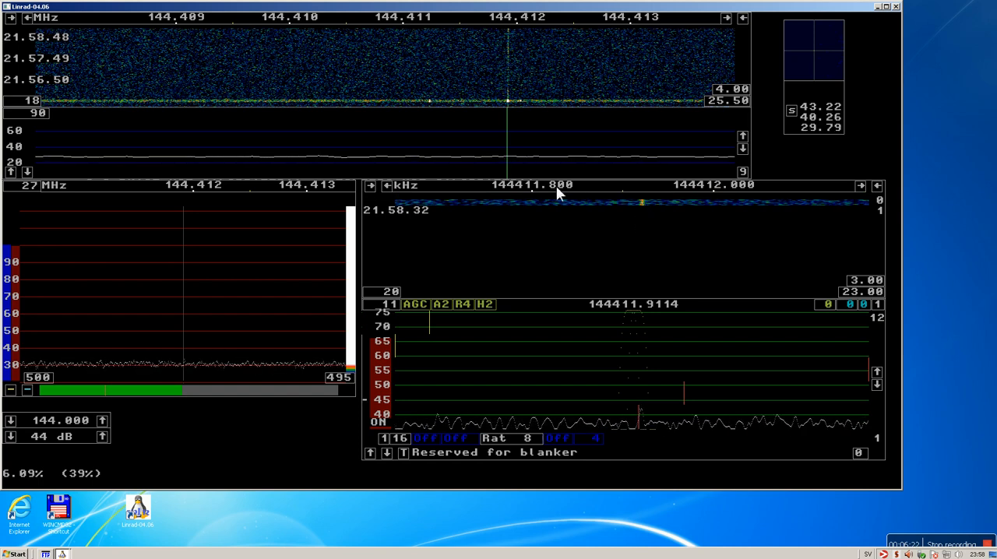
mouse_move(512, 29)
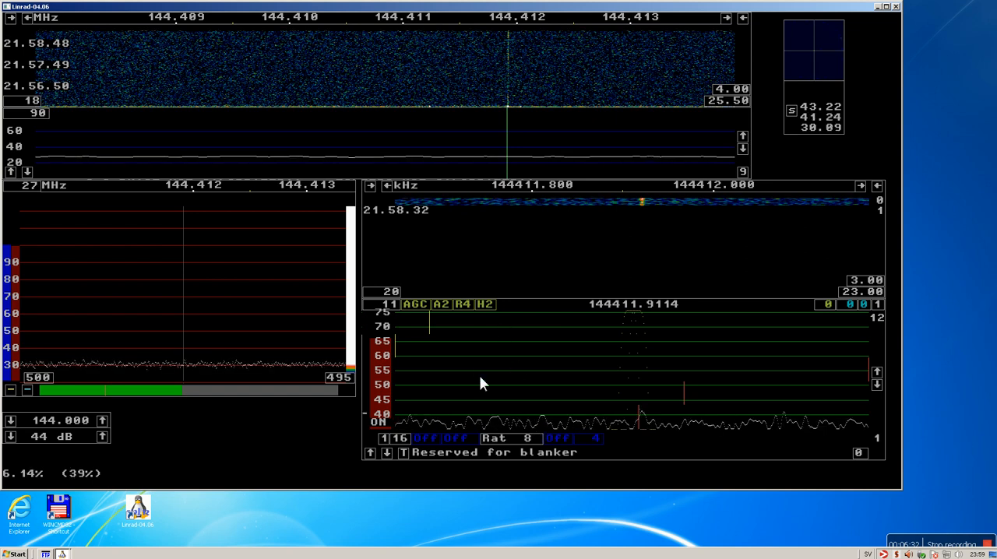
mouse_move(477, 372)
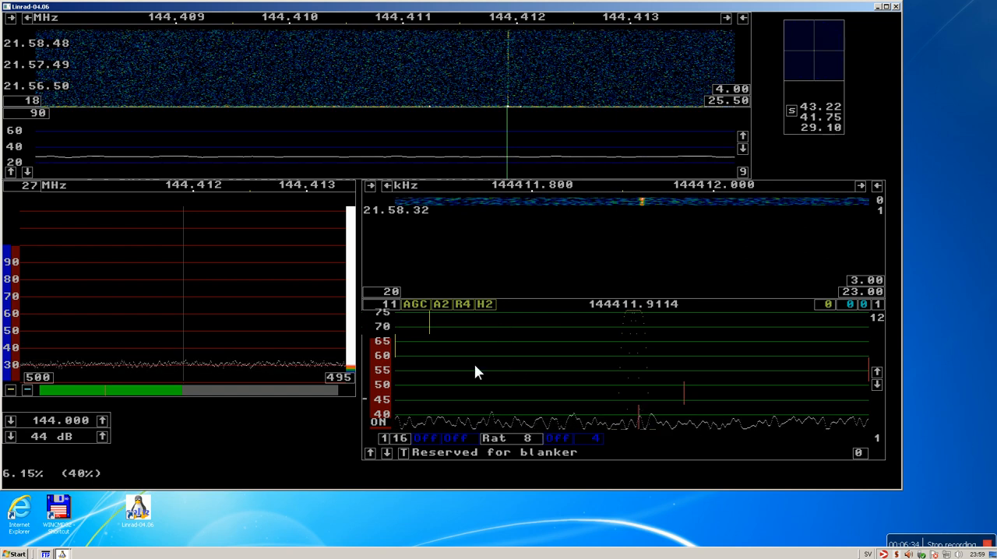